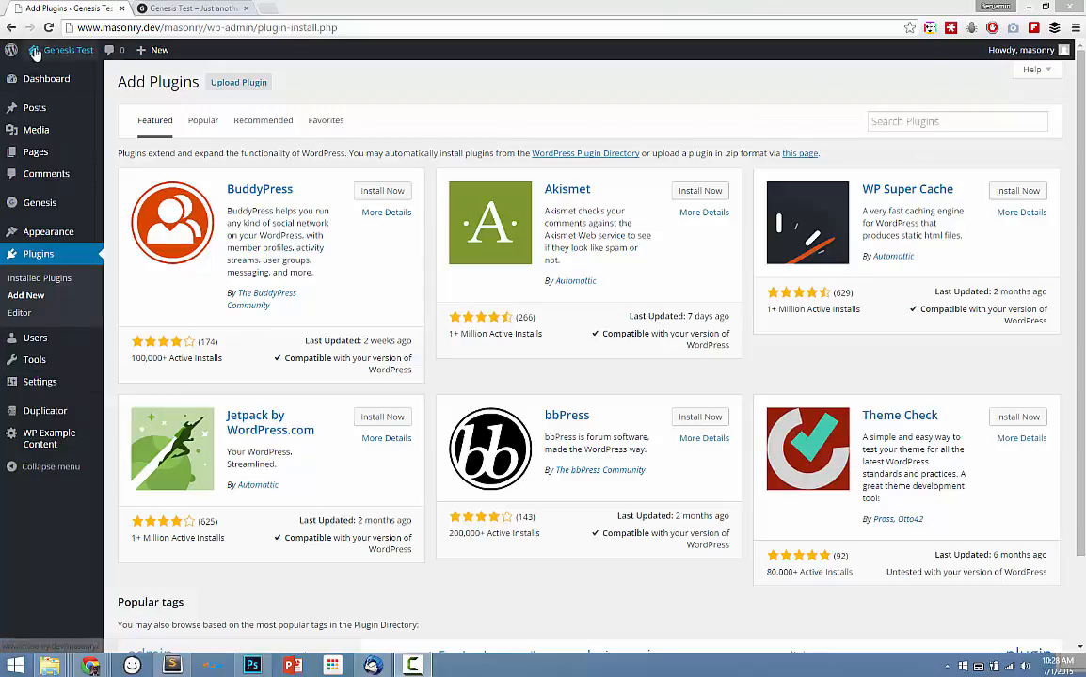
{"action": "mouse_move", "coordinate": [26, 296]}
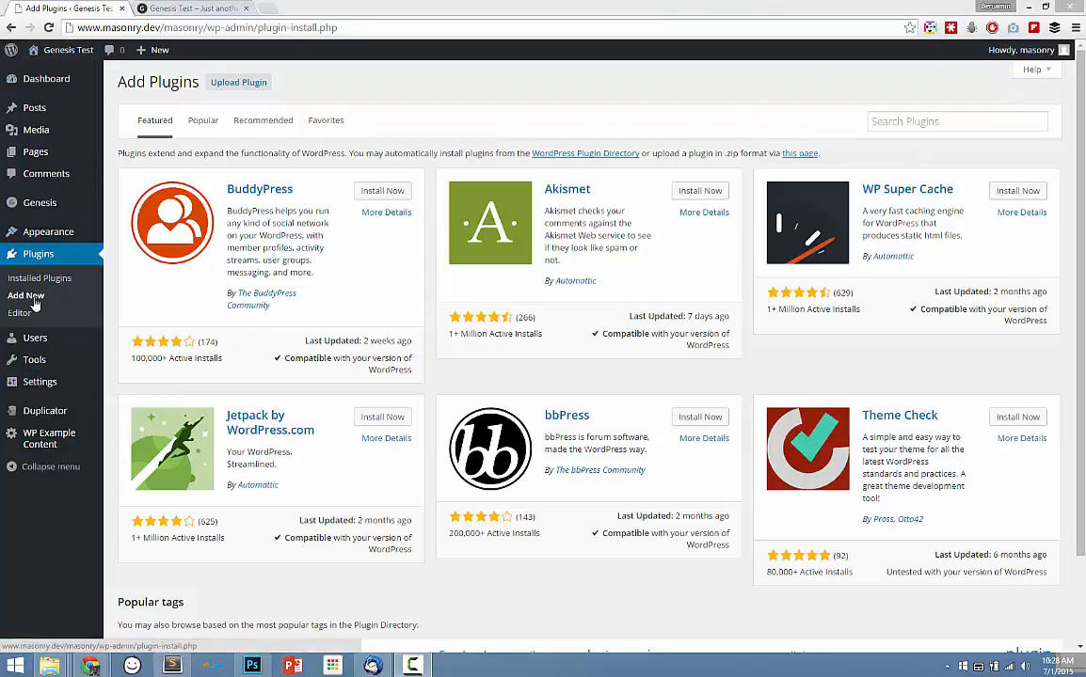
Step: Search the plugin directory for 'genesis visual' to find Genesis Visual Hook Guide
{"action": "left_click", "coordinate": [956, 120]}
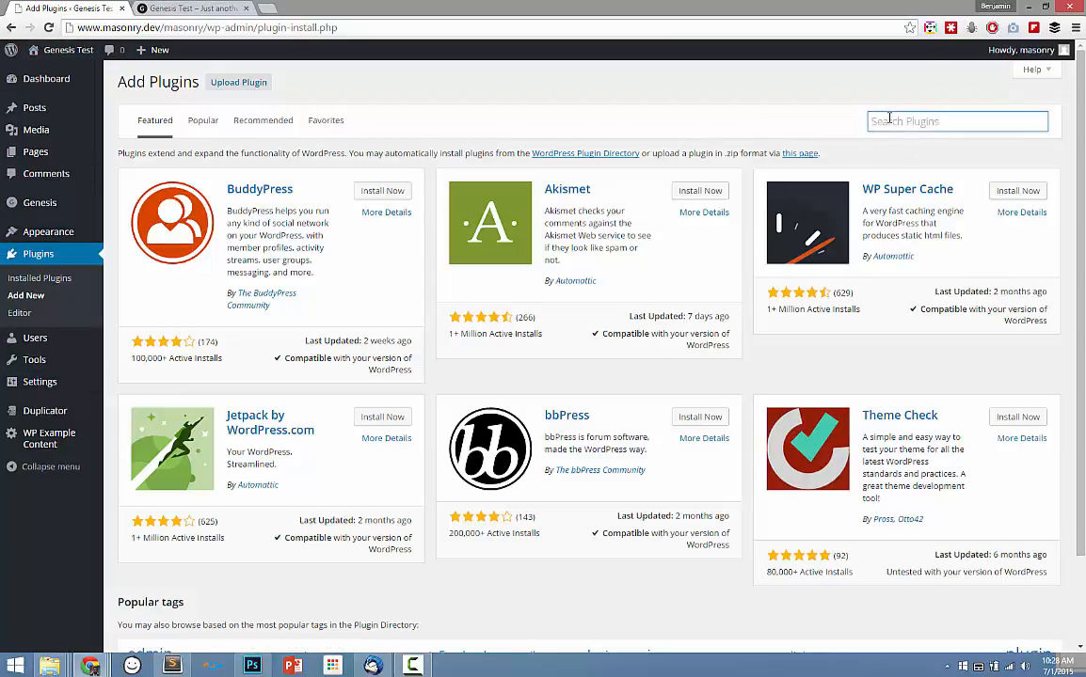
{"action": "type", "text": "genesis visual hooks"}
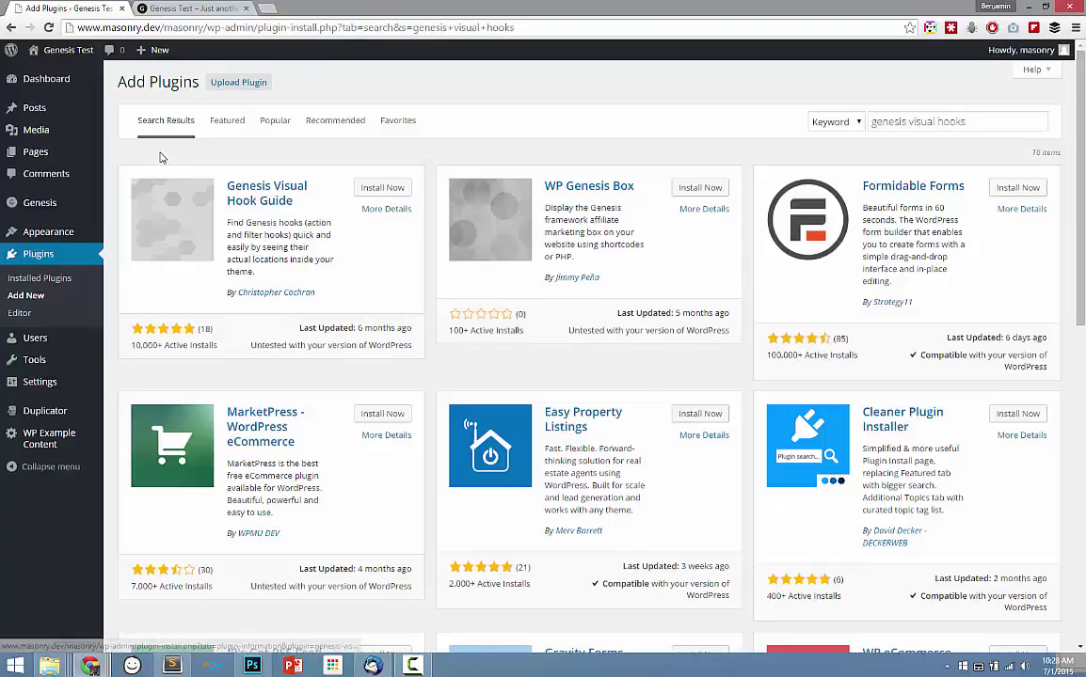
{"action": "mouse_move", "coordinate": [256, 196]}
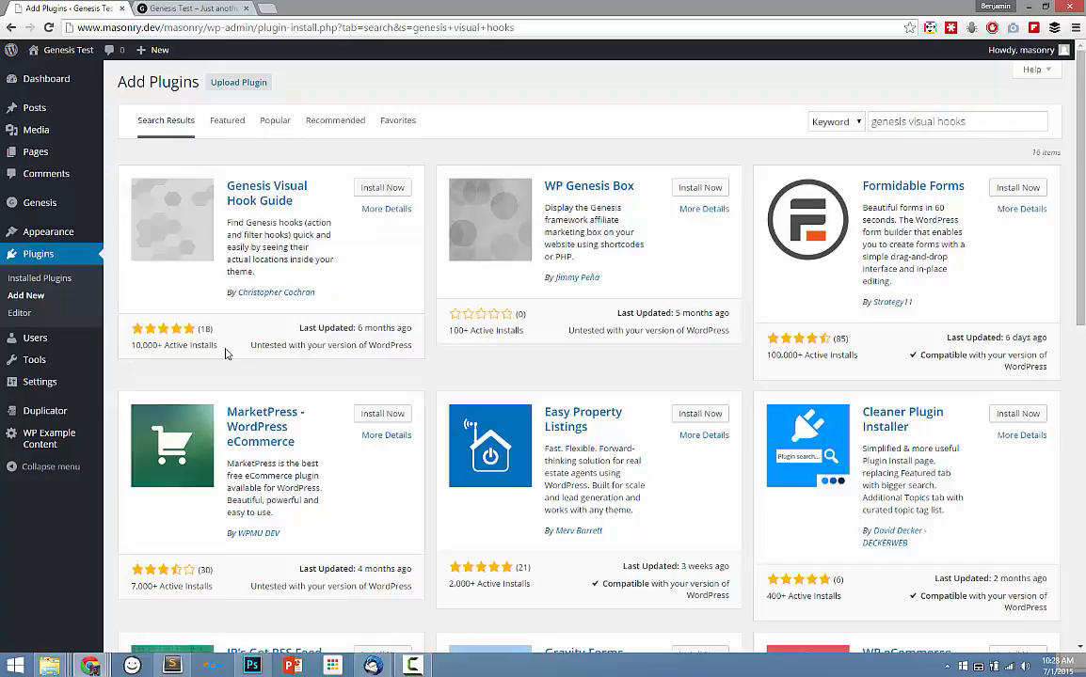
Step: Install Genesis Visual Hook Guide 0.9.5 and activate it from the result card
{"action": "left_click", "coordinate": [382, 188]}
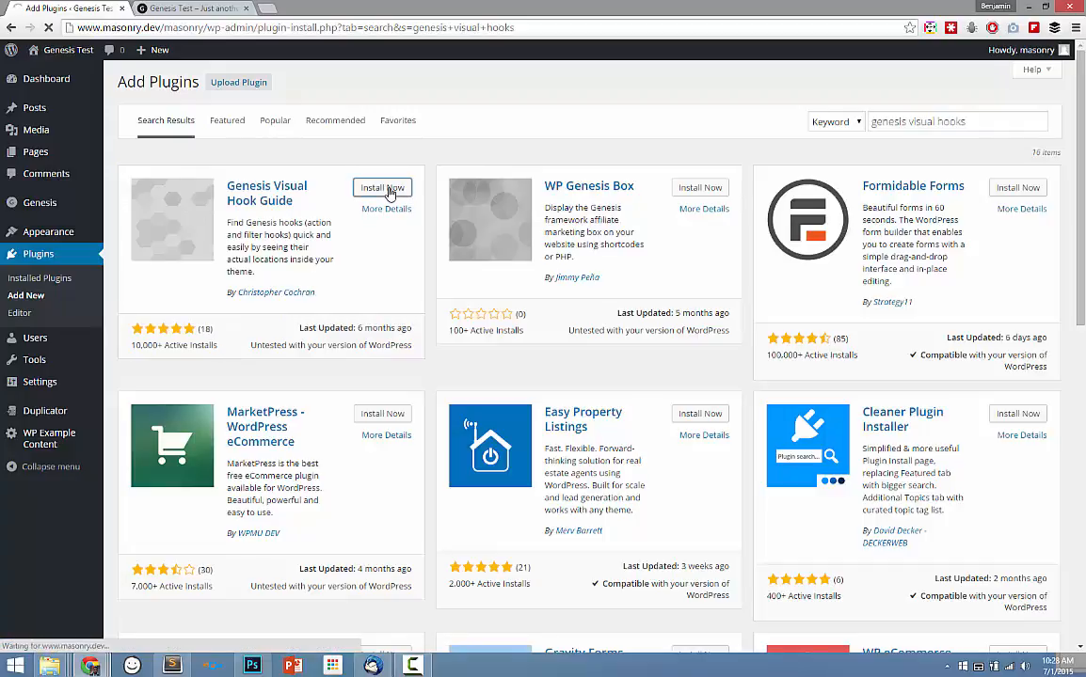
{"action": "left_click", "coordinate": [382, 188]}
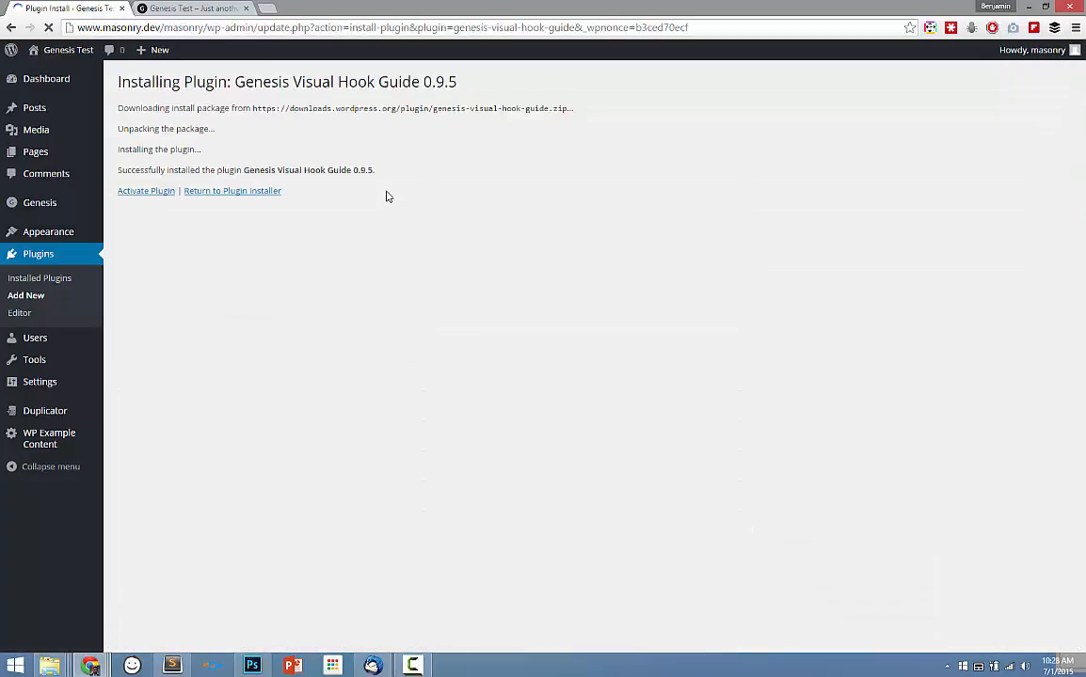
{"action": "left_click", "coordinate": [147, 192]}
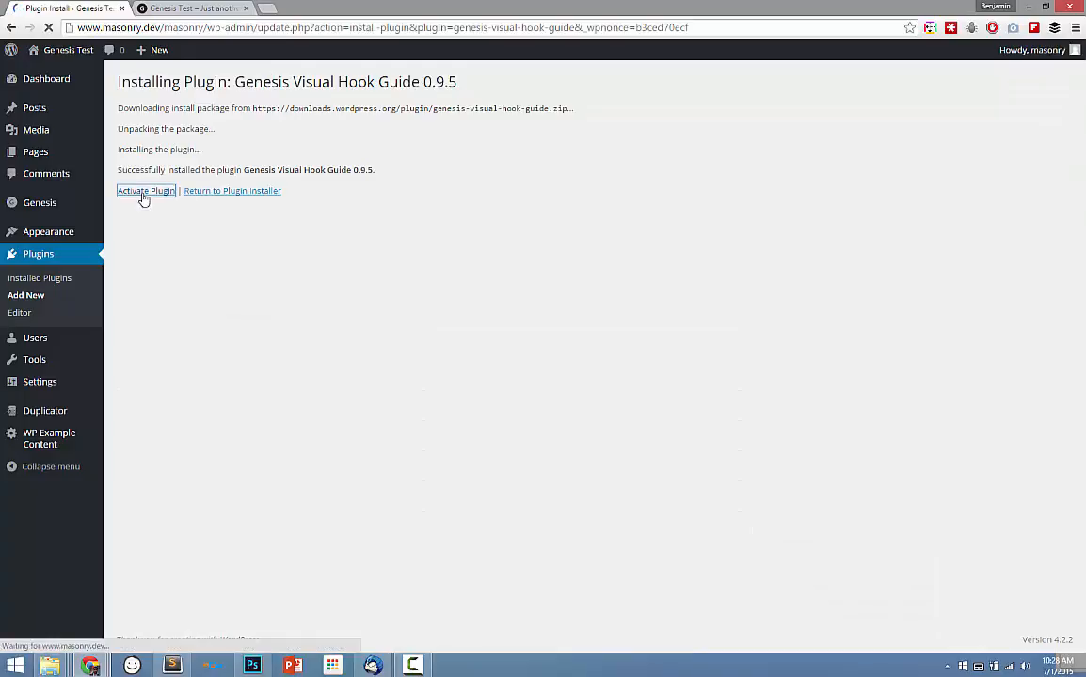
{"action": "left_click", "coordinate": [147, 192]}
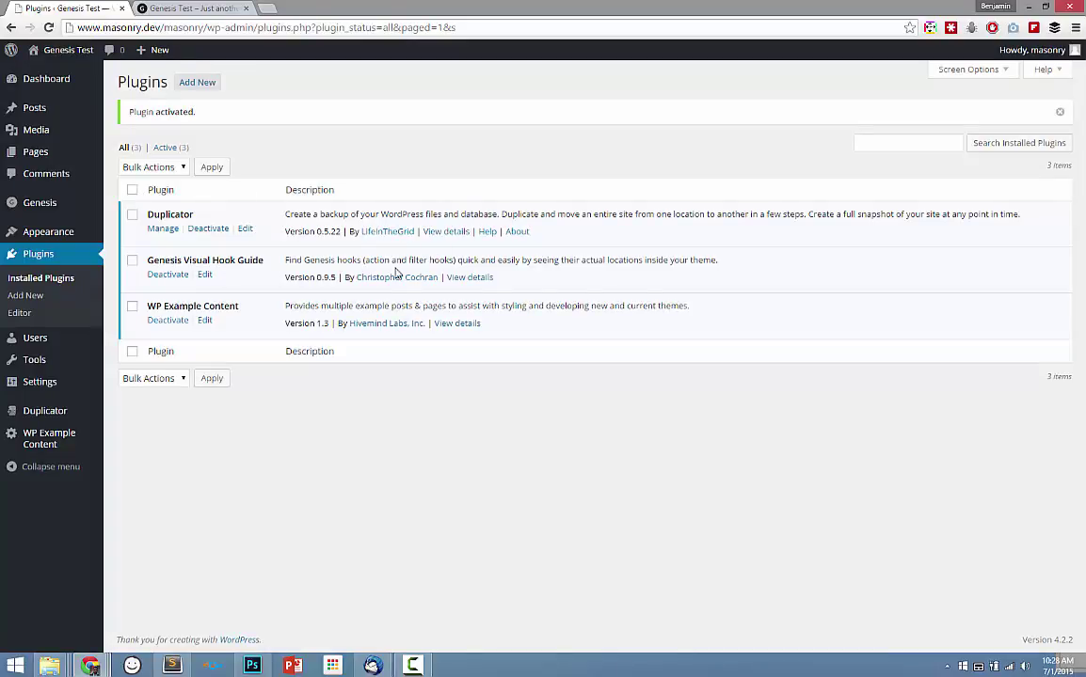
{"action": "mouse_move", "coordinate": [237, 225]}
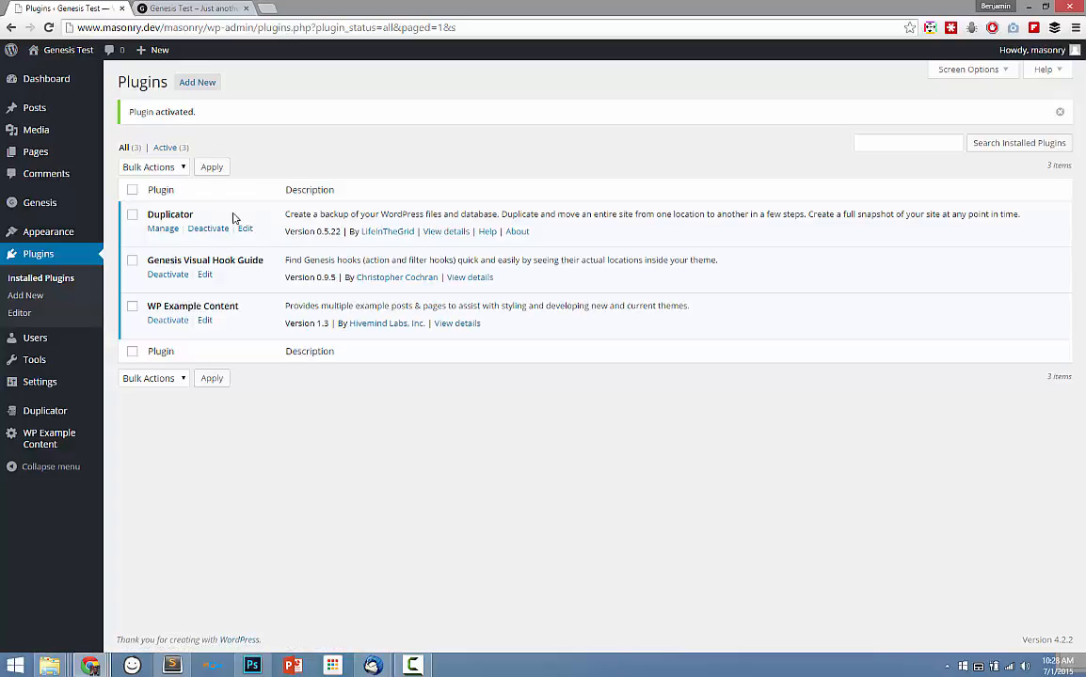
{"action": "mouse_move", "coordinate": [262, 141]}
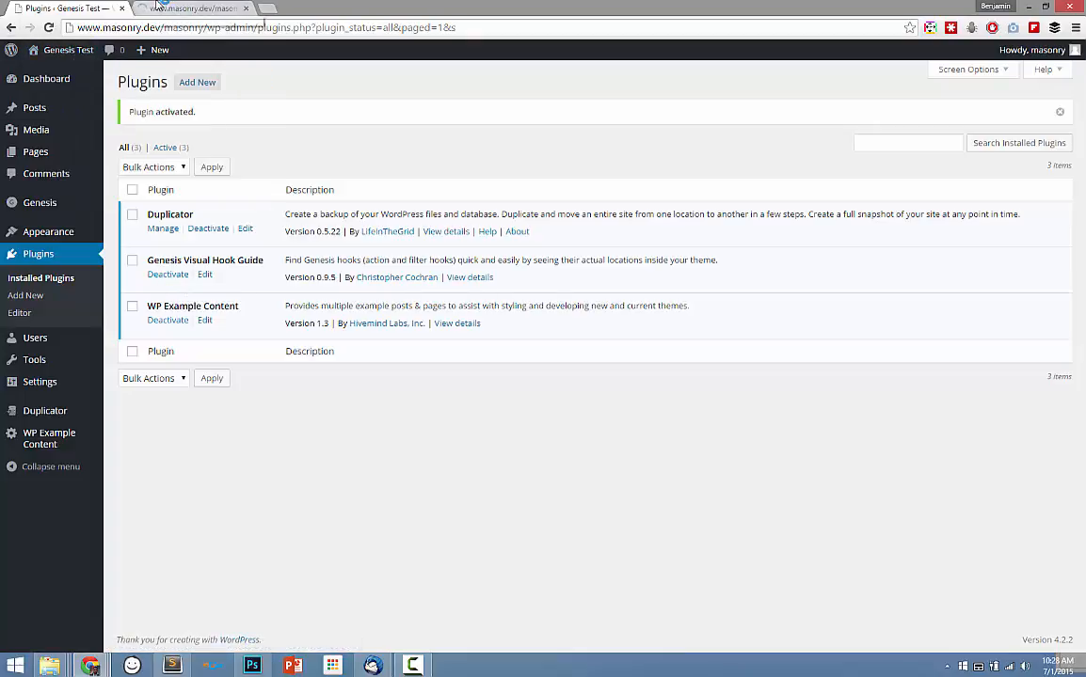
Step: View the Genesis Test front end and reveal the G Hook Guide menu in the admin bar
{"action": "left_click", "coordinate": [198, 7]}
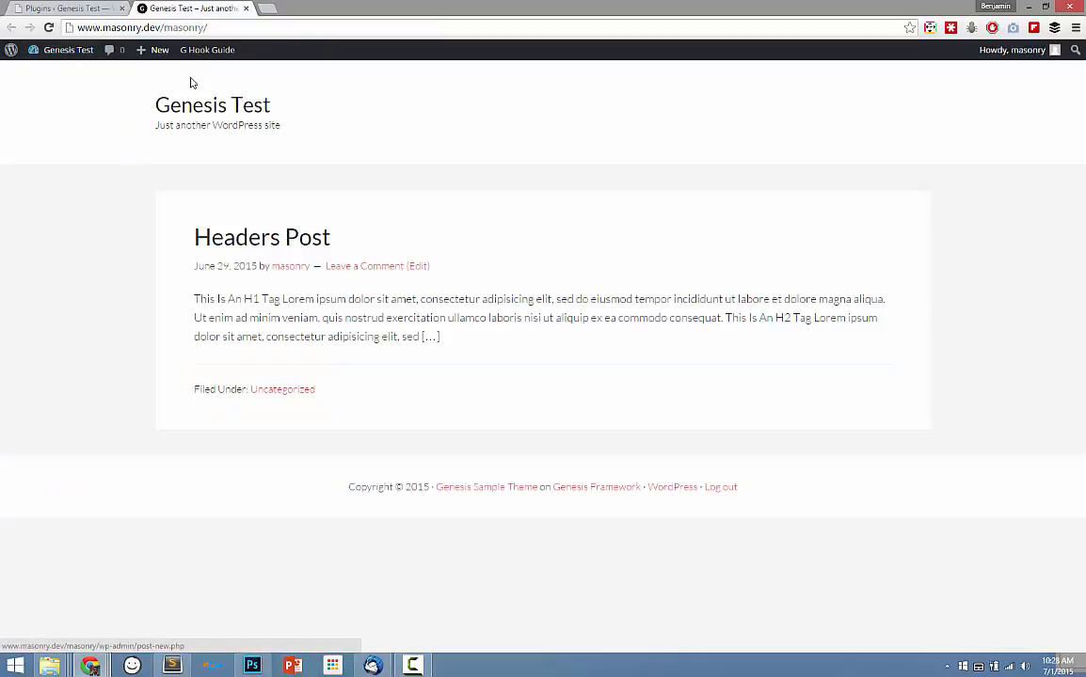
{"action": "left_click", "coordinate": [207, 49]}
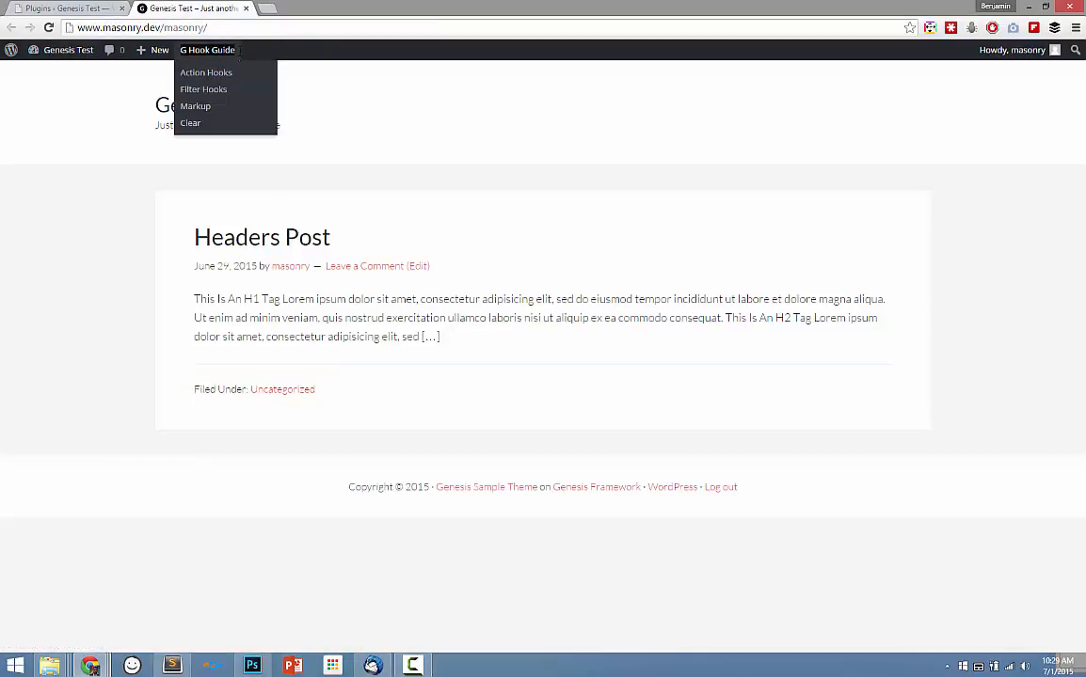
{"action": "mouse_move", "coordinate": [207, 71]}
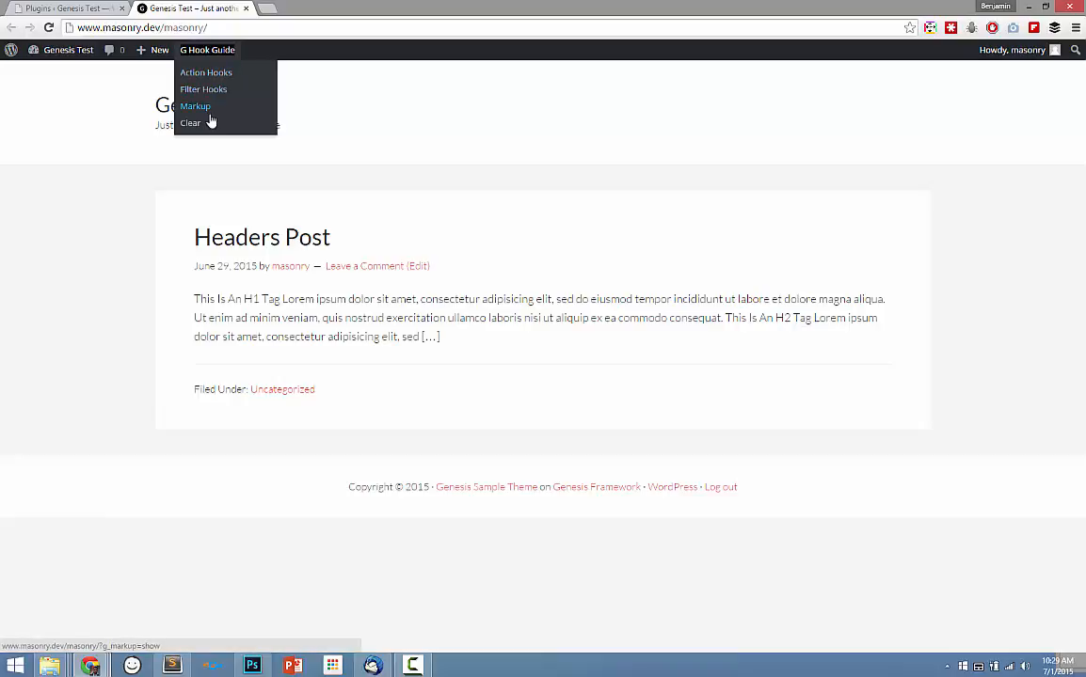
{"action": "mouse_move", "coordinate": [203, 128]}
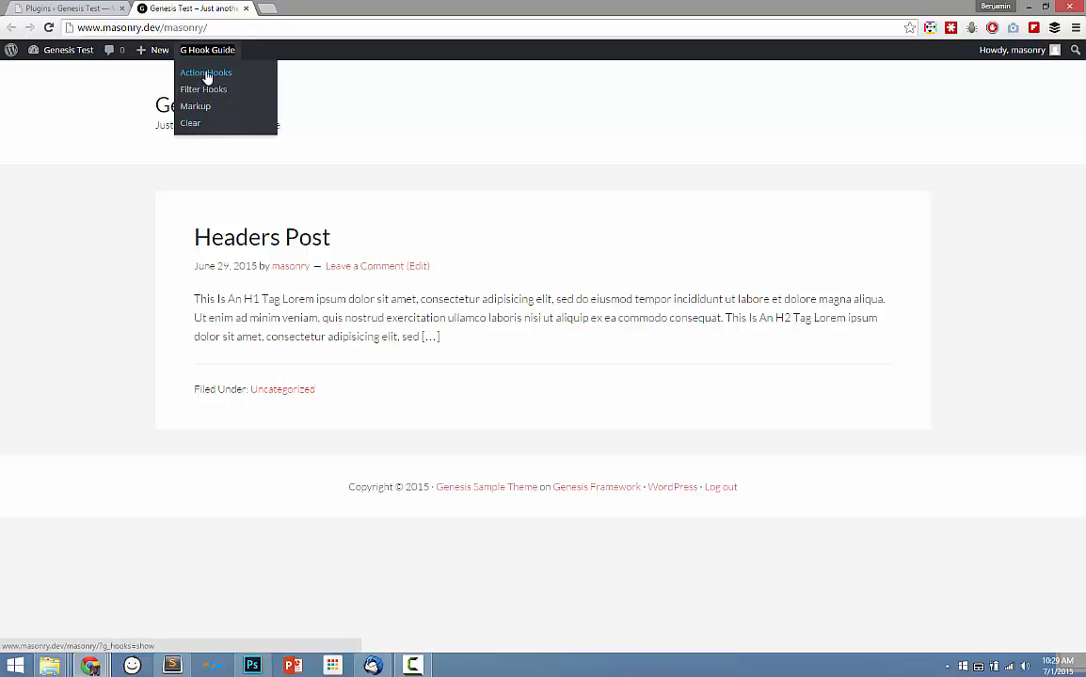
Step: Overlay the Action Hooks boxes and review hooks down the page from genesis_before onward
{"action": "left_click", "coordinate": [205, 72]}
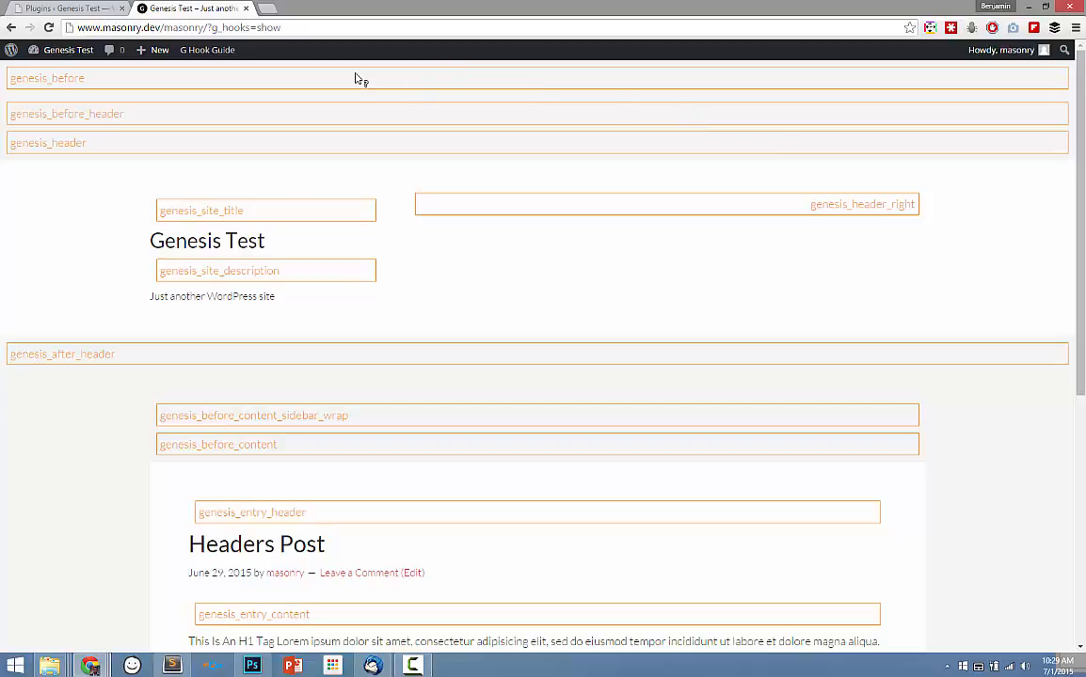
{"action": "scroll", "scroll_direction": "down", "scroll_amount": 3}
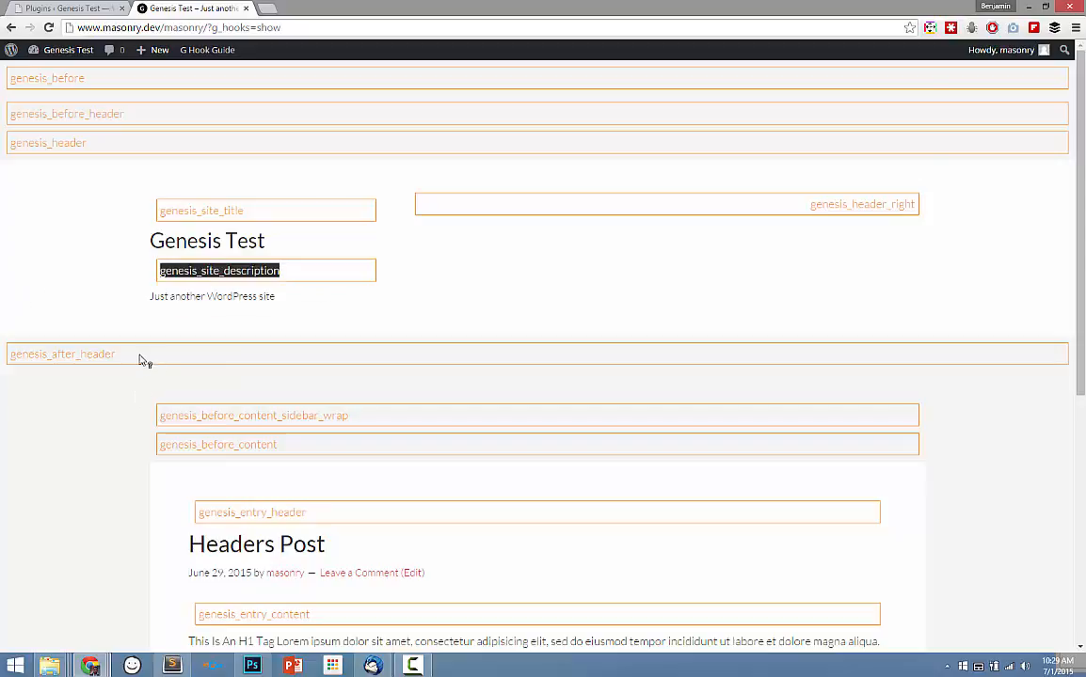
{"action": "scroll", "scroll_direction": "down", "scroll_amount": 3}
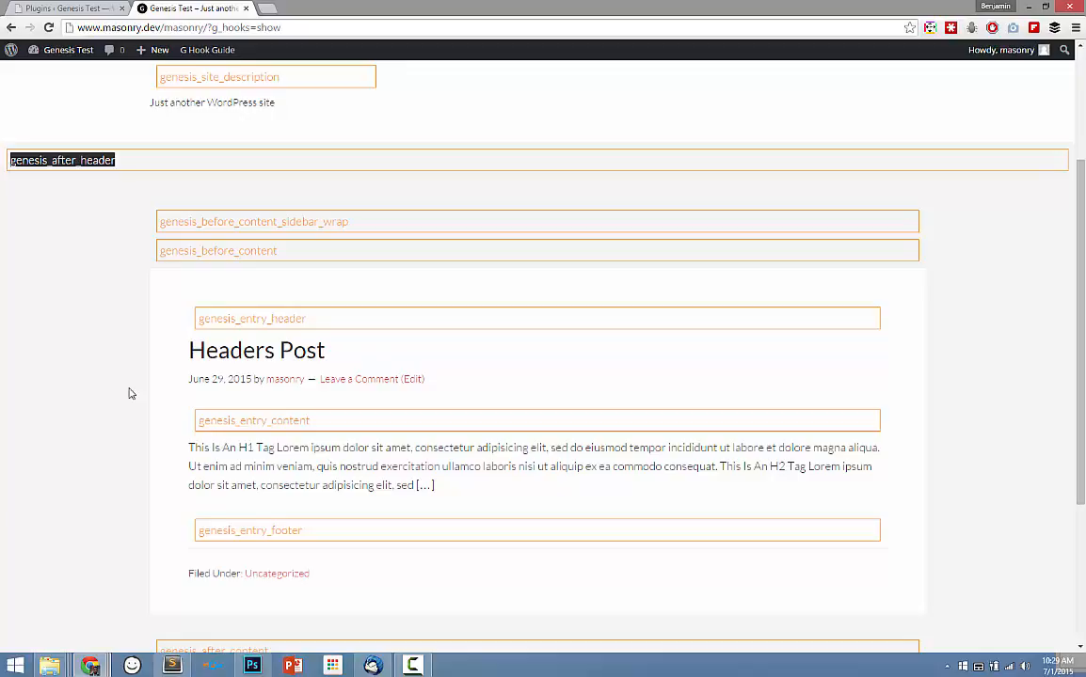
{"action": "mouse_move", "coordinate": [330, 316]}
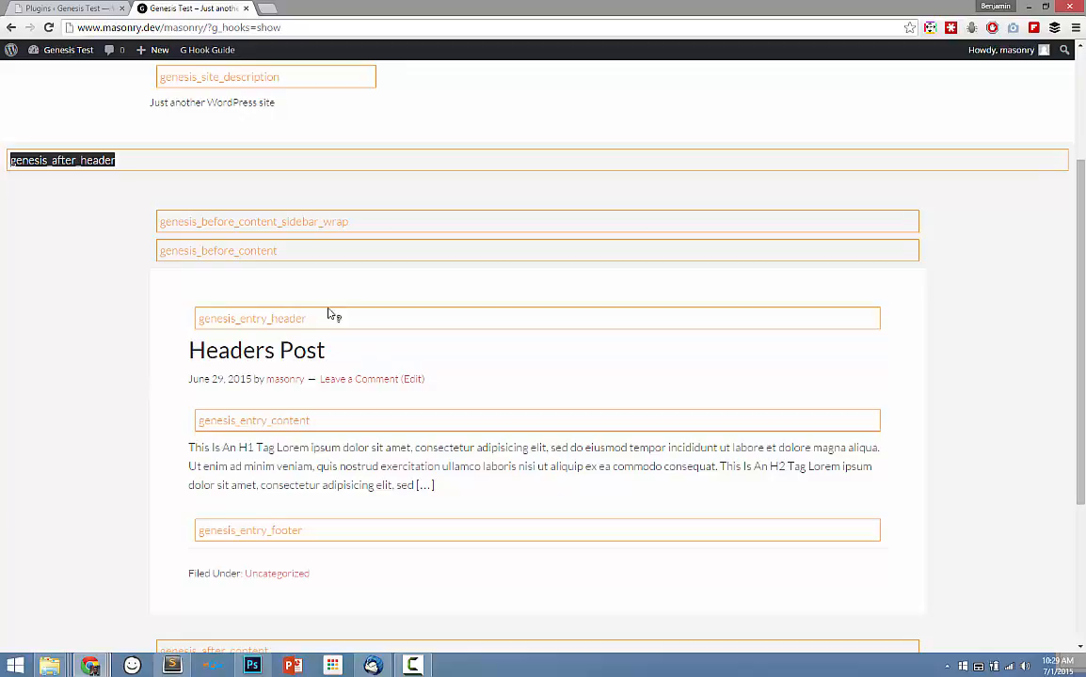
{"action": "scroll", "scroll_direction": "down", "scroll_amount": 3}
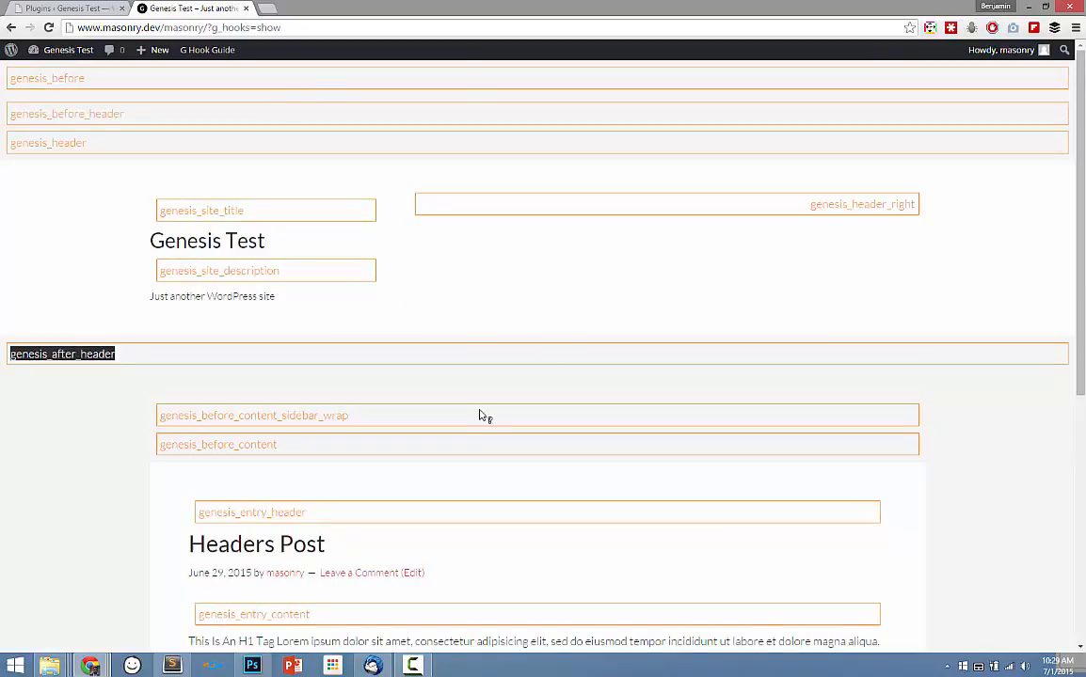
{"action": "scroll", "scroll_direction": "down", "scroll_amount": 3}
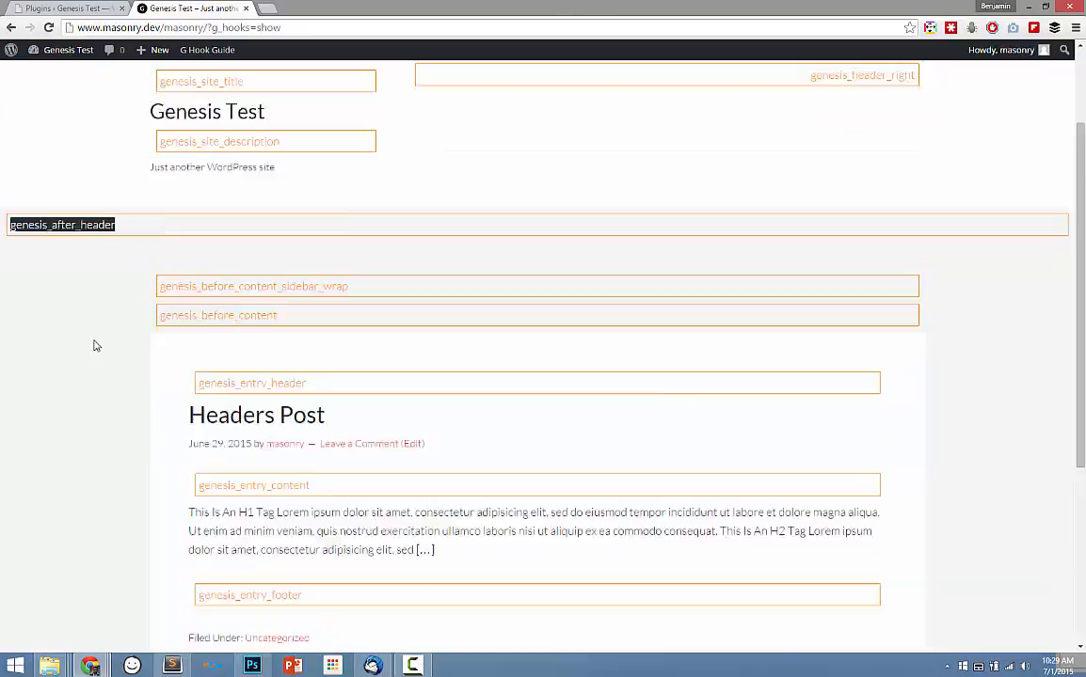
{"action": "scroll", "scroll_direction": "down", "scroll_amount": 3}
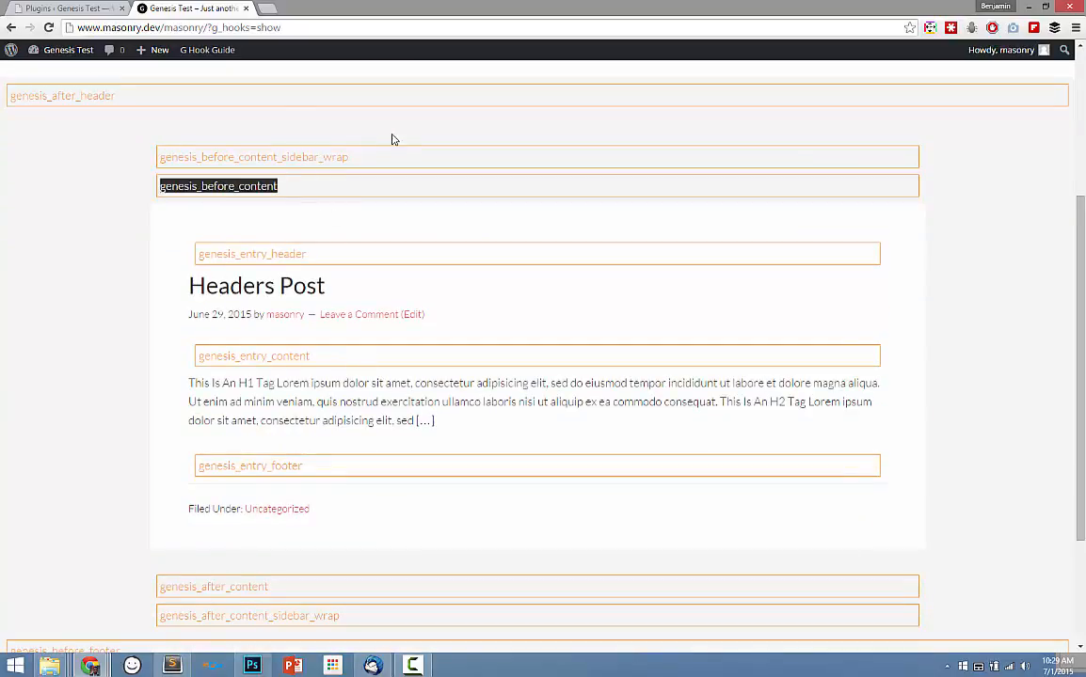
{"action": "scroll", "scroll_direction": "down", "scroll_amount": 3}
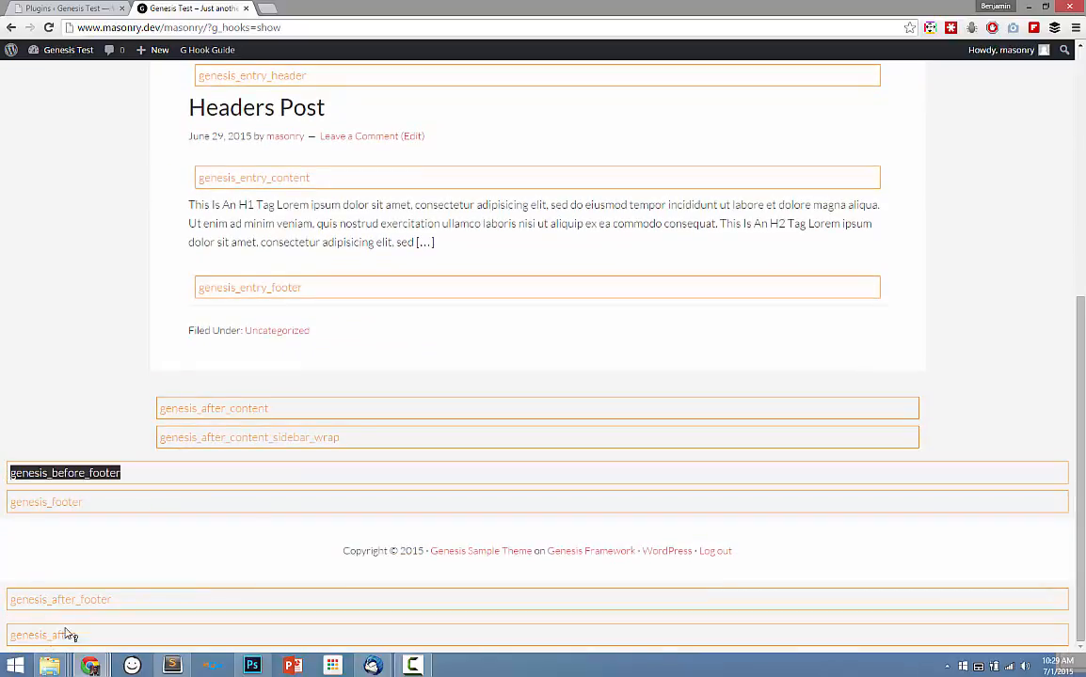
{"action": "scroll", "scroll_direction": "up", "scroll_amount": 3}
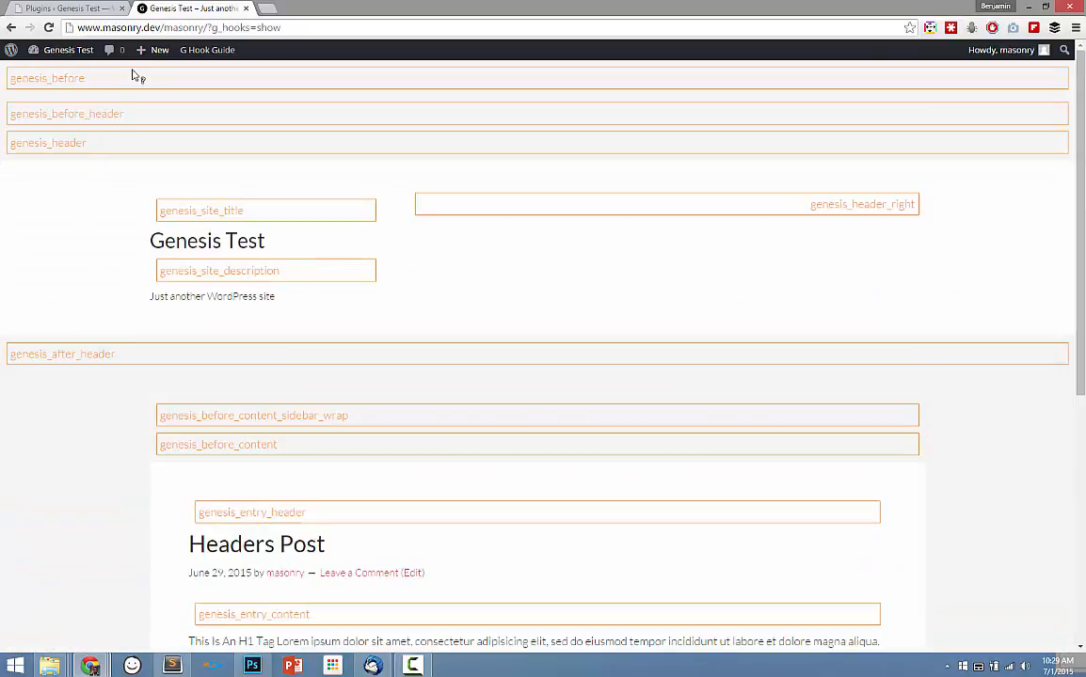
Step: Scroll through the remaining hook boxes toward genesis_entry_content and genesis_after
{"action": "left_click", "coordinate": [15, 49]}
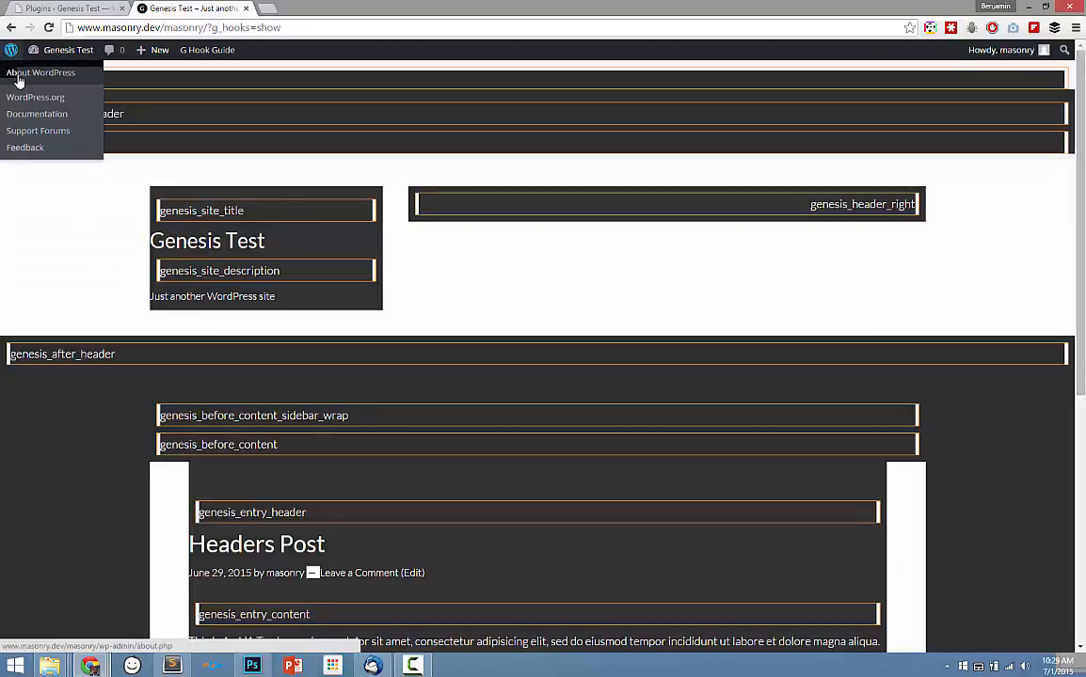
{"action": "scroll", "scroll_direction": "down", "scroll_amount": 3}
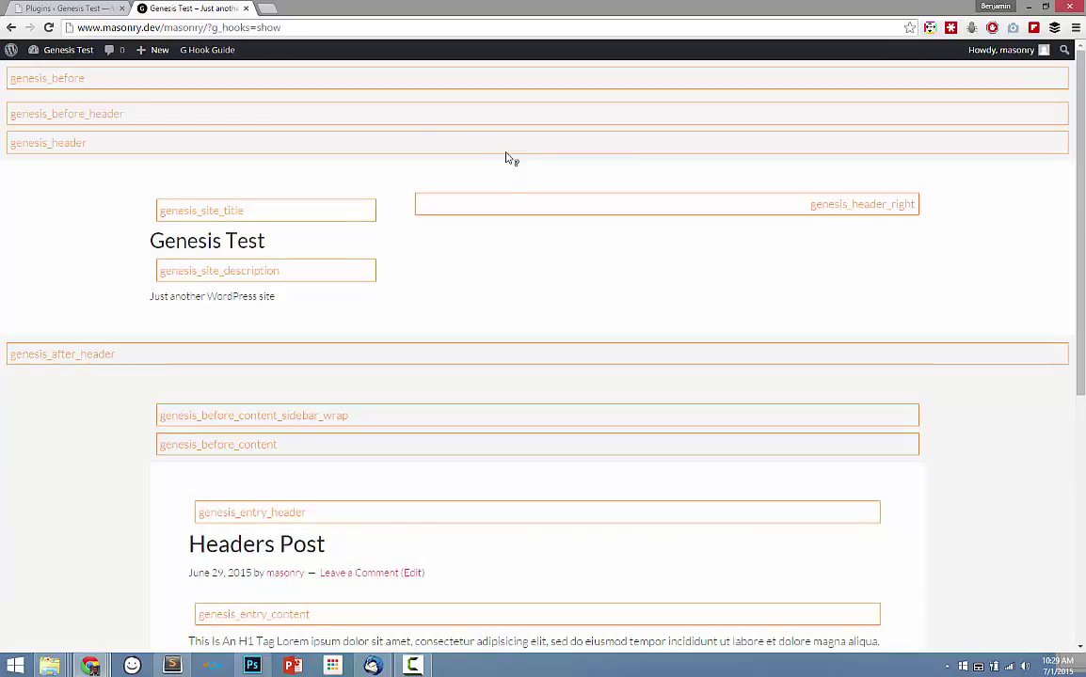
{"action": "mouse_move", "coordinate": [553, 279]}
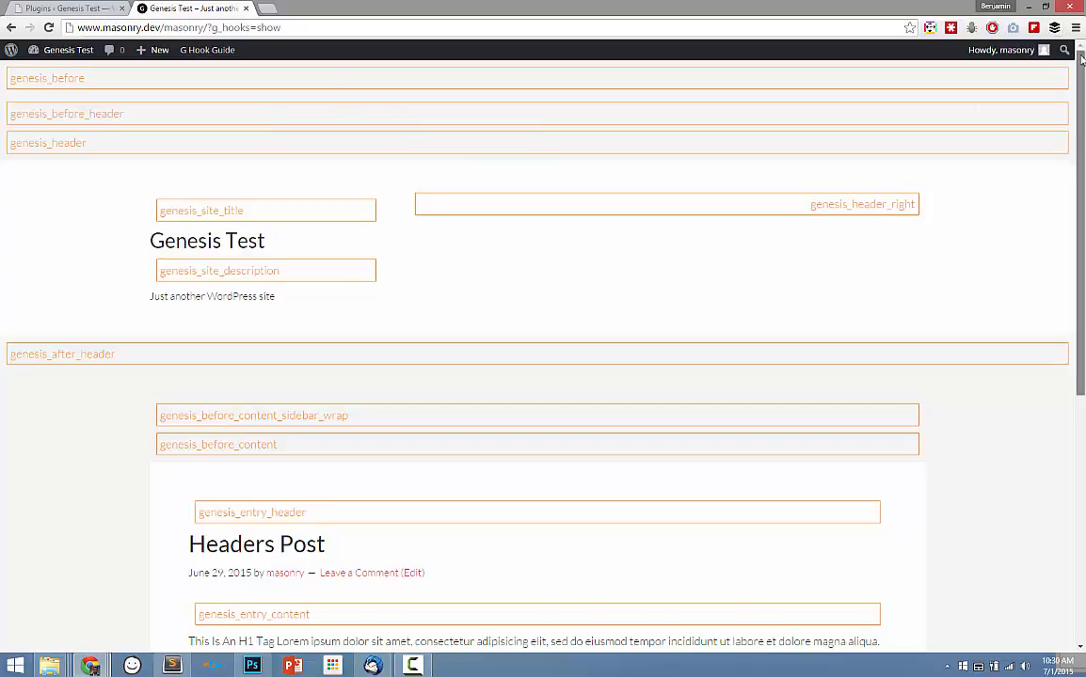
{"action": "scroll", "scroll_direction": "down", "scroll_amount": 3}
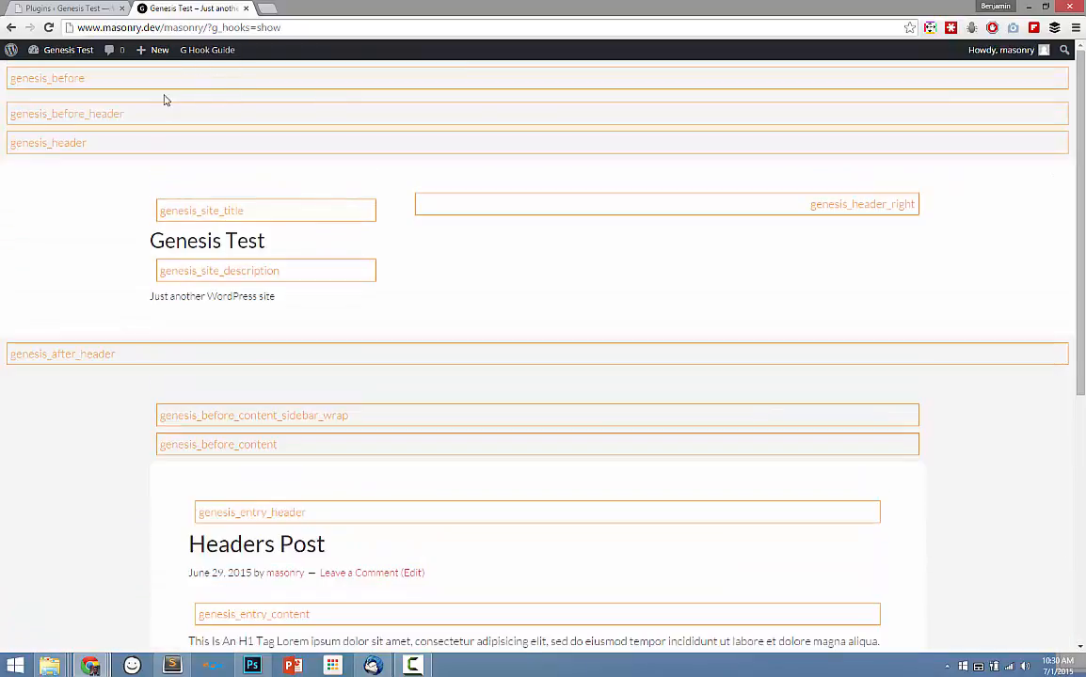
{"action": "mouse_move", "coordinate": [165, 91]}
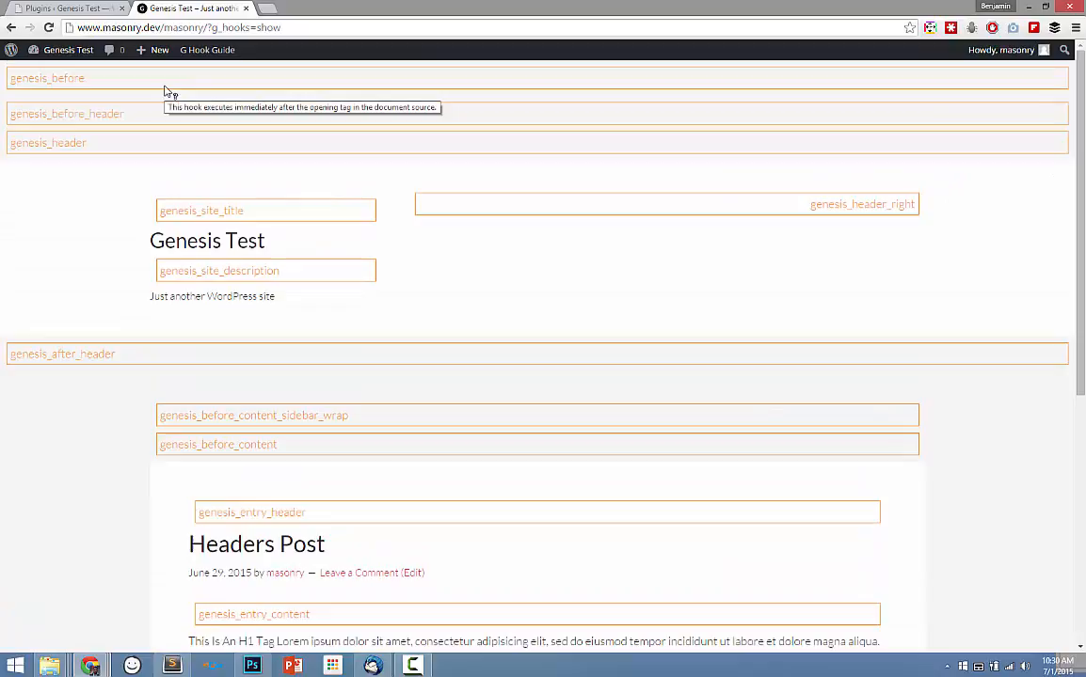
{"action": "mouse_move", "coordinate": [11, 359]}
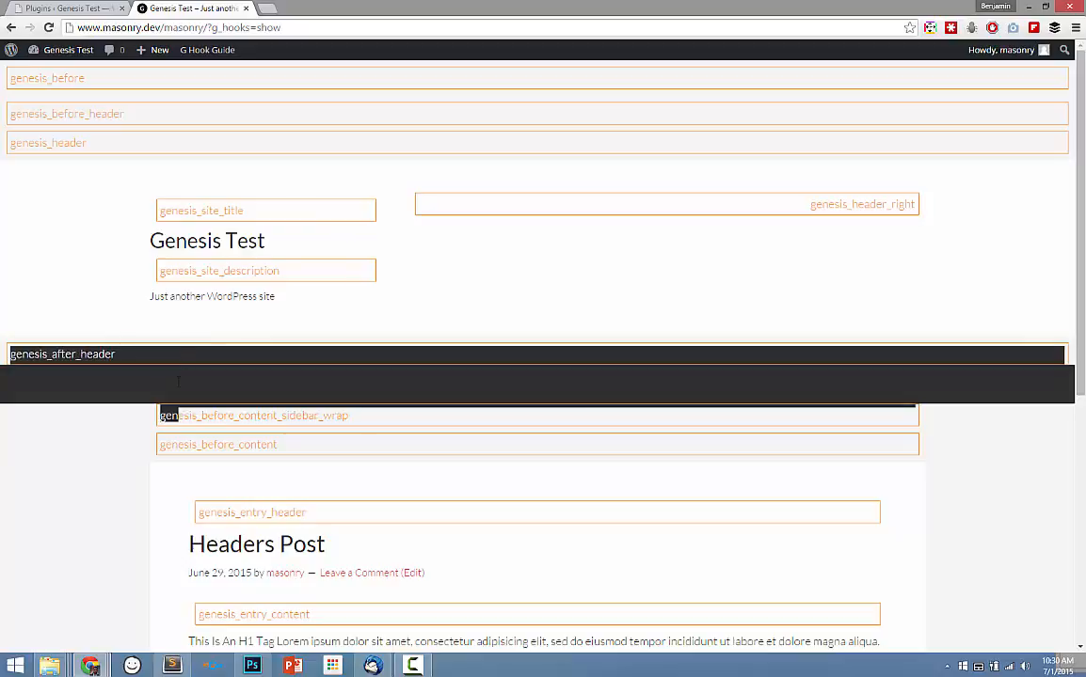
{"action": "mouse_move", "coordinate": [805, 52]}
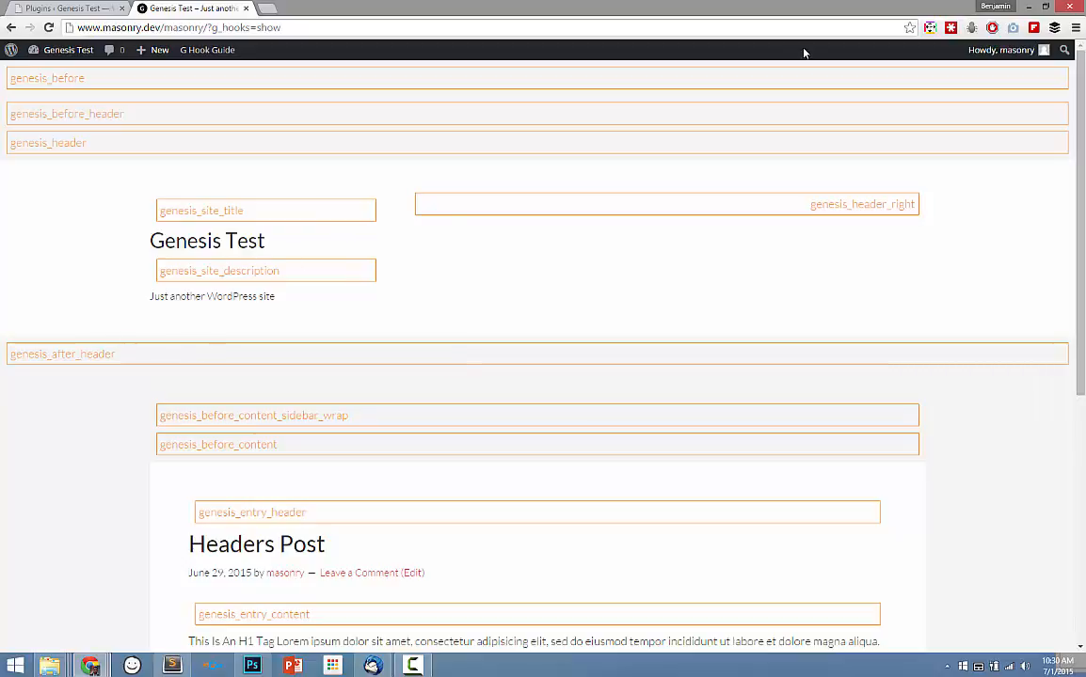
{"action": "scroll", "scroll_direction": "down", "scroll_amount": 3}
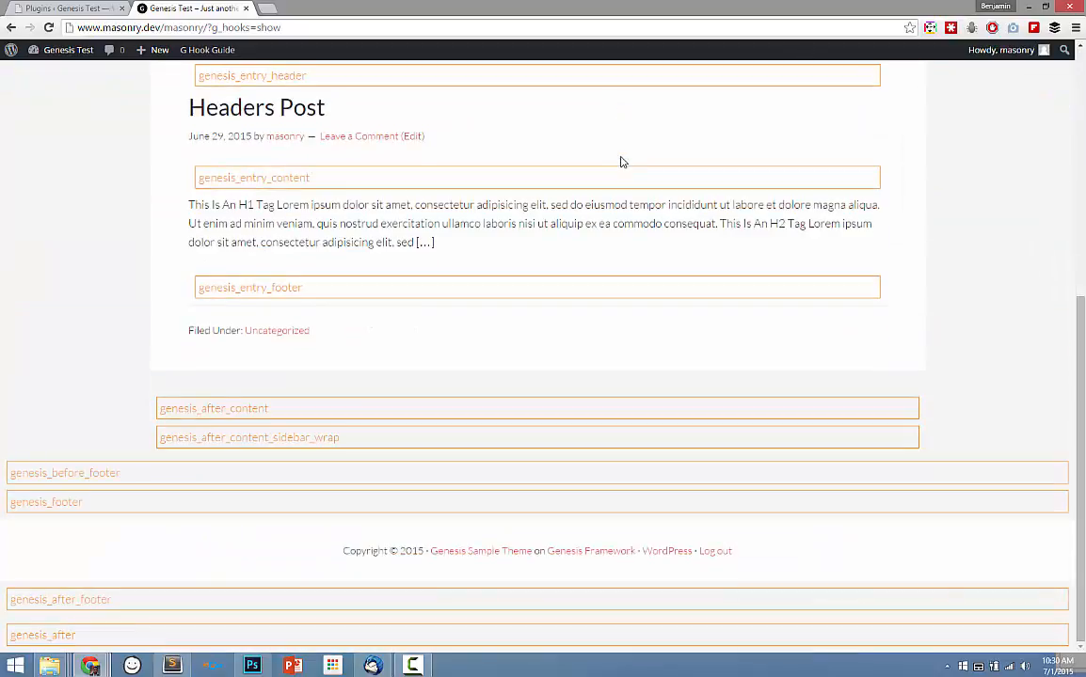
{"action": "mouse_move", "coordinate": [612, 173]}
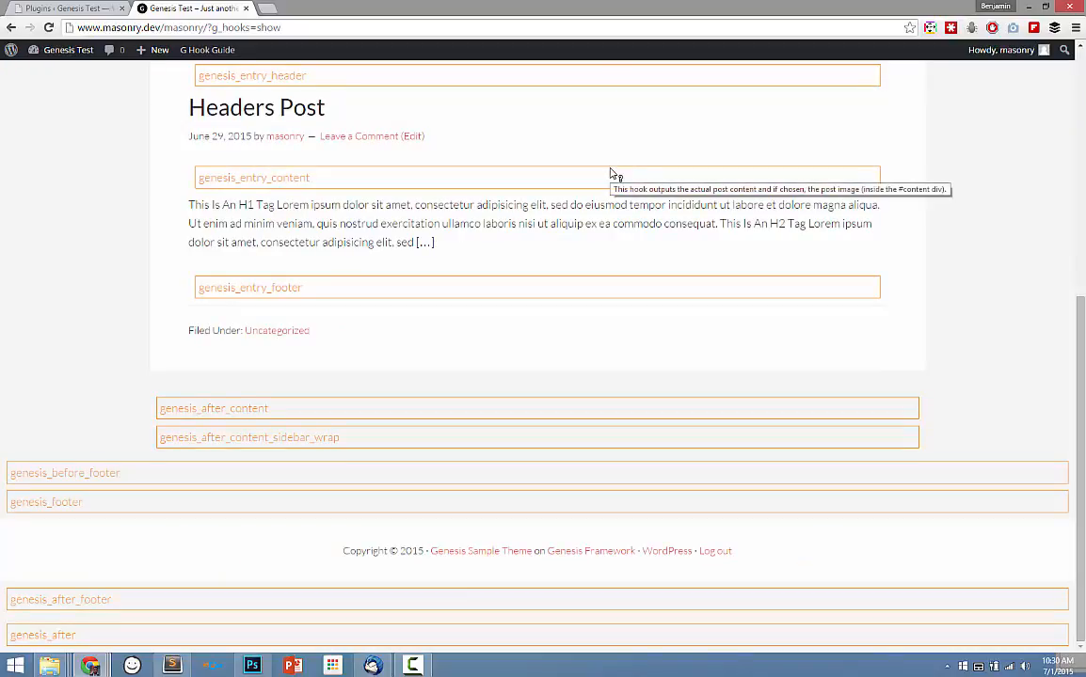
{"action": "mouse_move", "coordinate": [136, 193]}
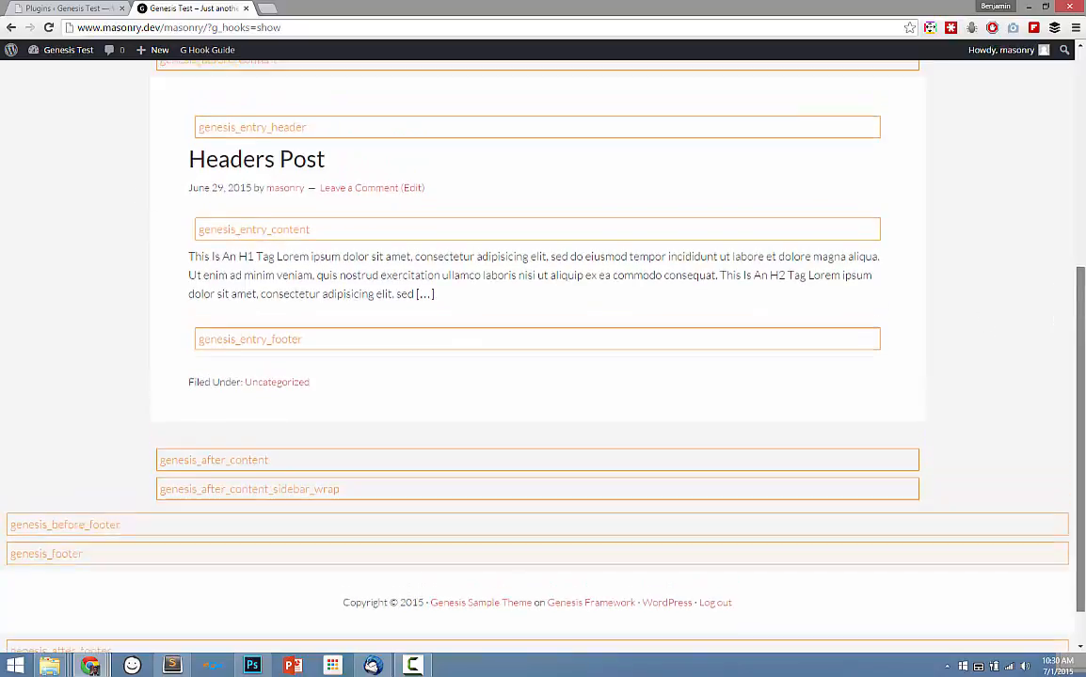
{"action": "scroll", "scroll_direction": "up", "scroll_amount": 3}
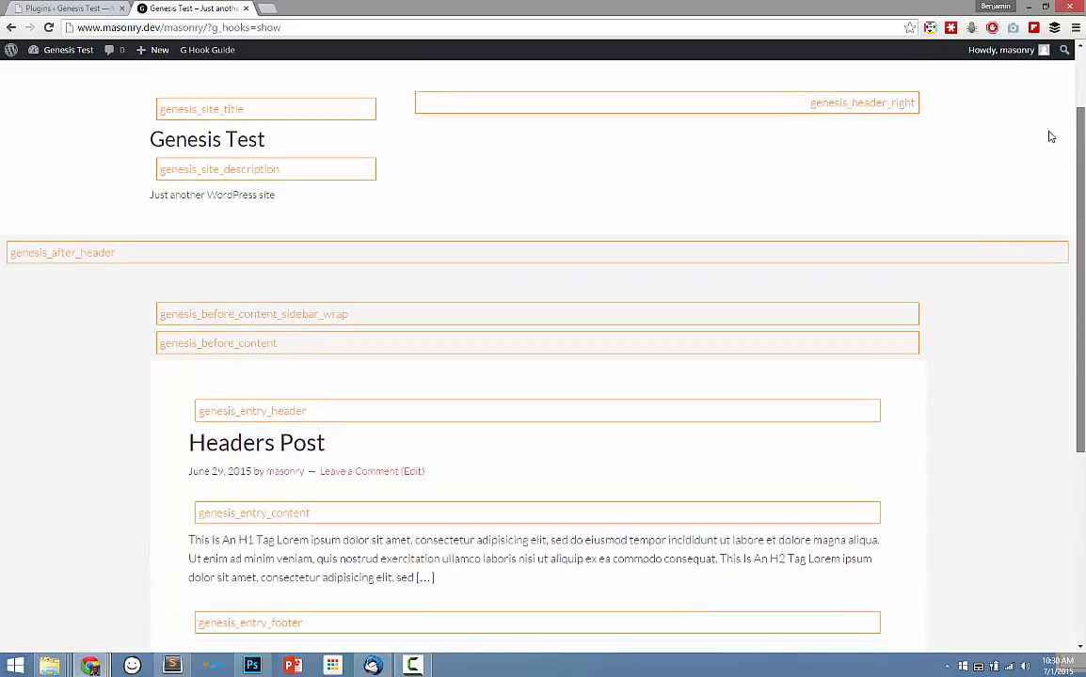
{"action": "scroll", "scroll_direction": "down", "scroll_amount": 3}
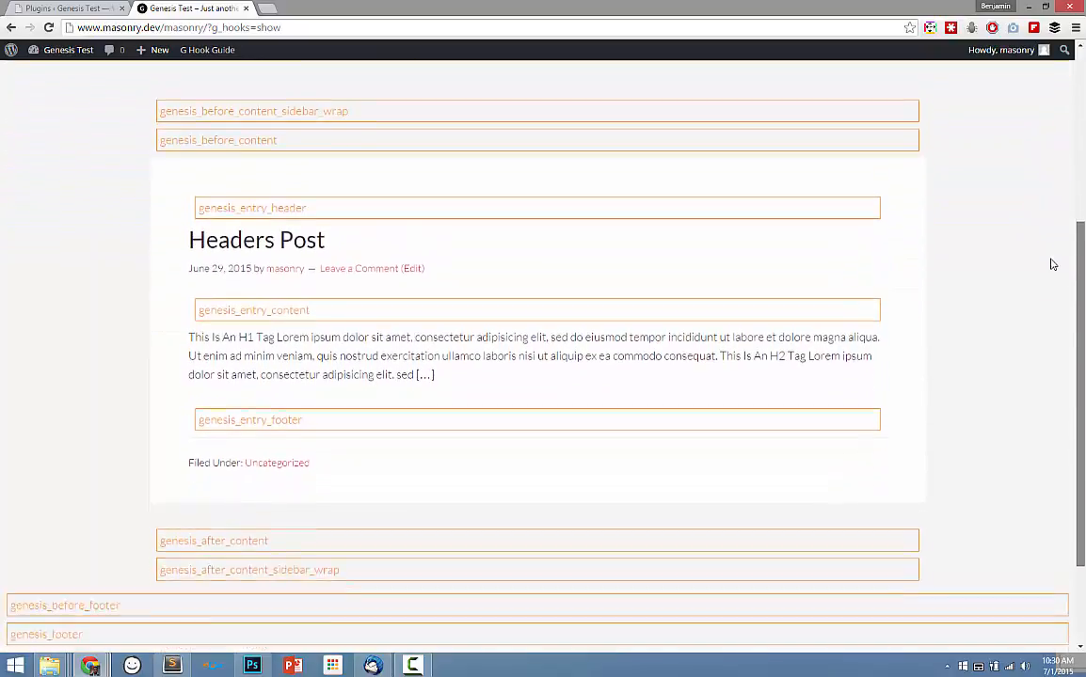
{"action": "scroll", "scroll_direction": "down", "scroll_amount": 3}
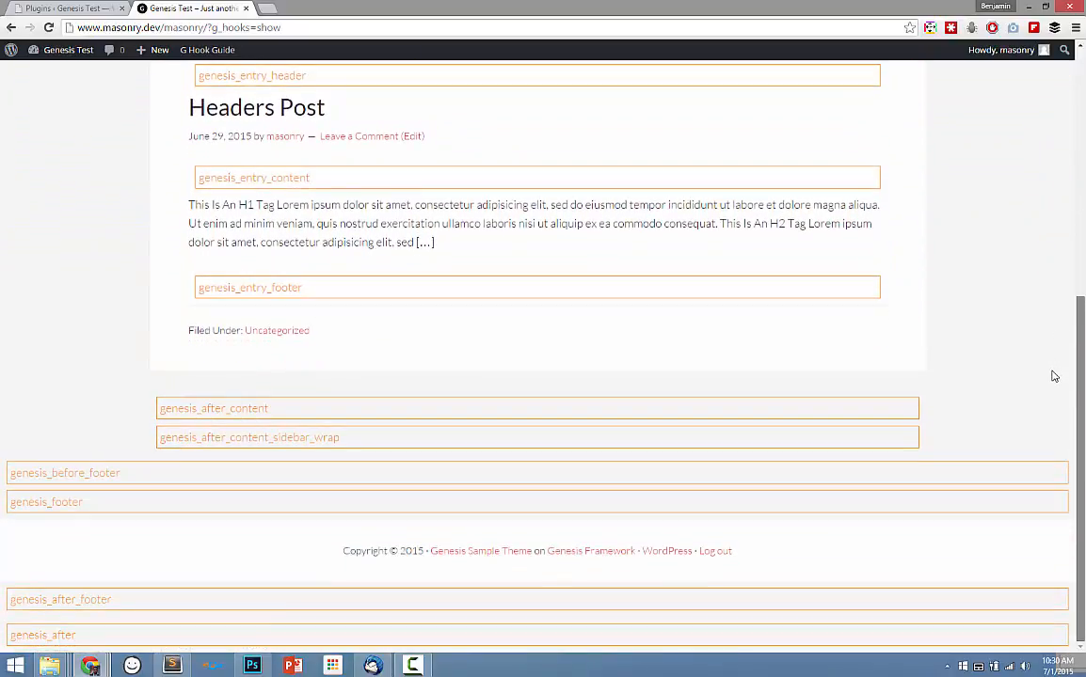
{"action": "scroll", "scroll_direction": "up", "scroll_amount": 3}
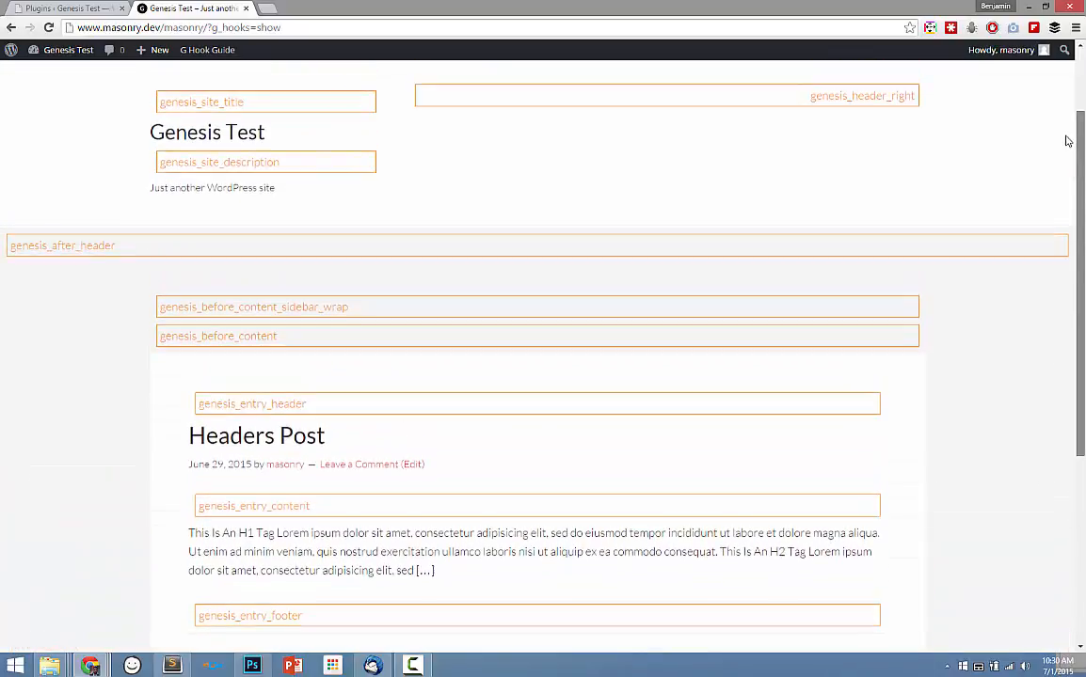
{"action": "left_click", "coordinate": [207, 51]}
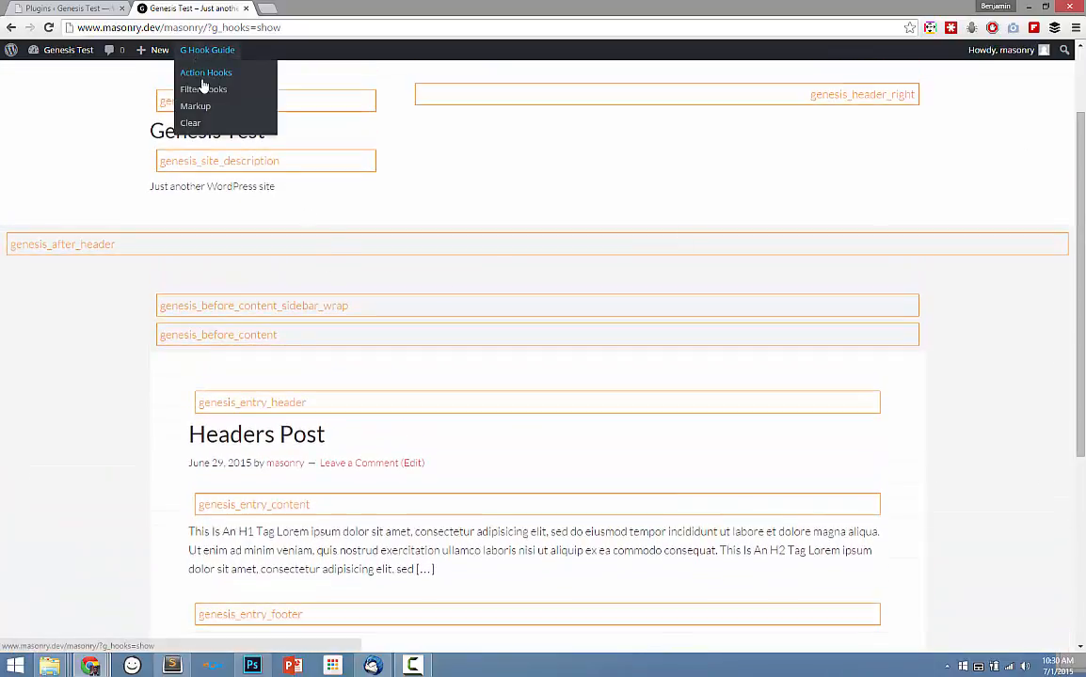
{"action": "left_click", "coordinate": [404, 173]}
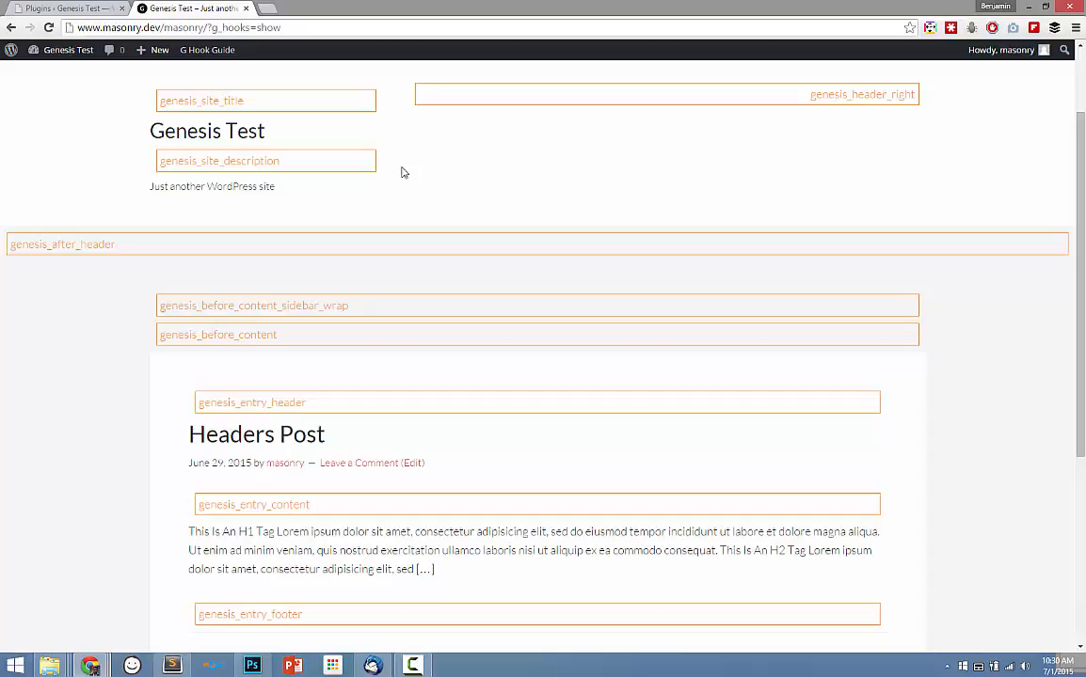
{"action": "scroll", "scroll_direction": "down", "scroll_amount": 3}
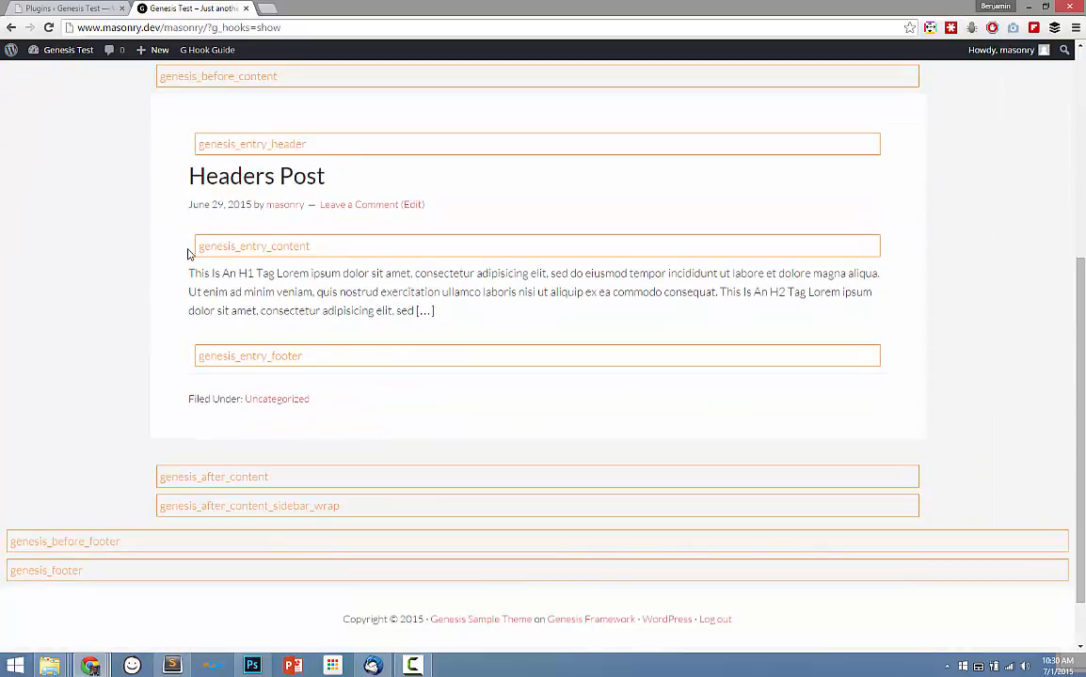
{"action": "mouse_move", "coordinate": [407, 460]}
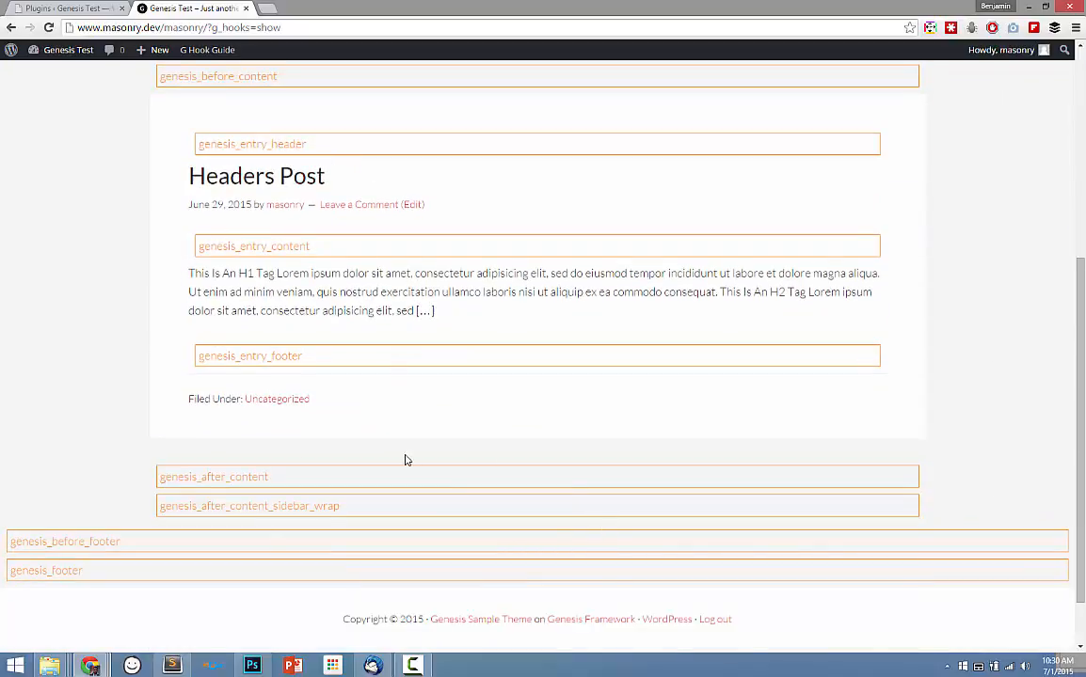
{"action": "scroll", "scroll_direction": "down", "scroll_amount": 3}
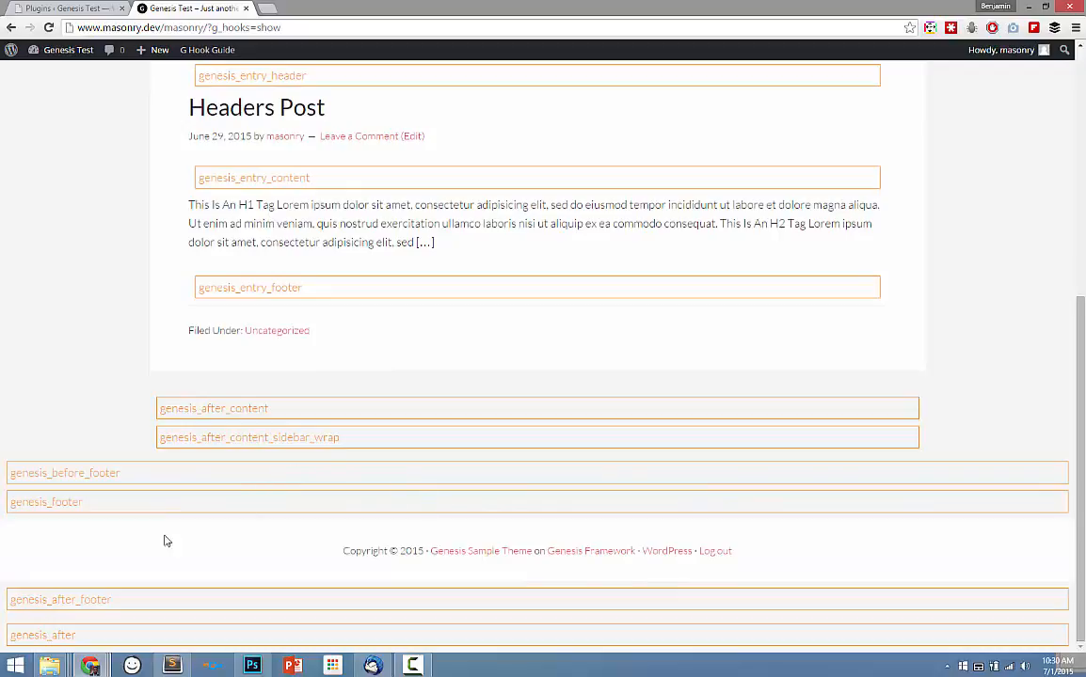
{"action": "mouse_move", "coordinate": [154, 478]}
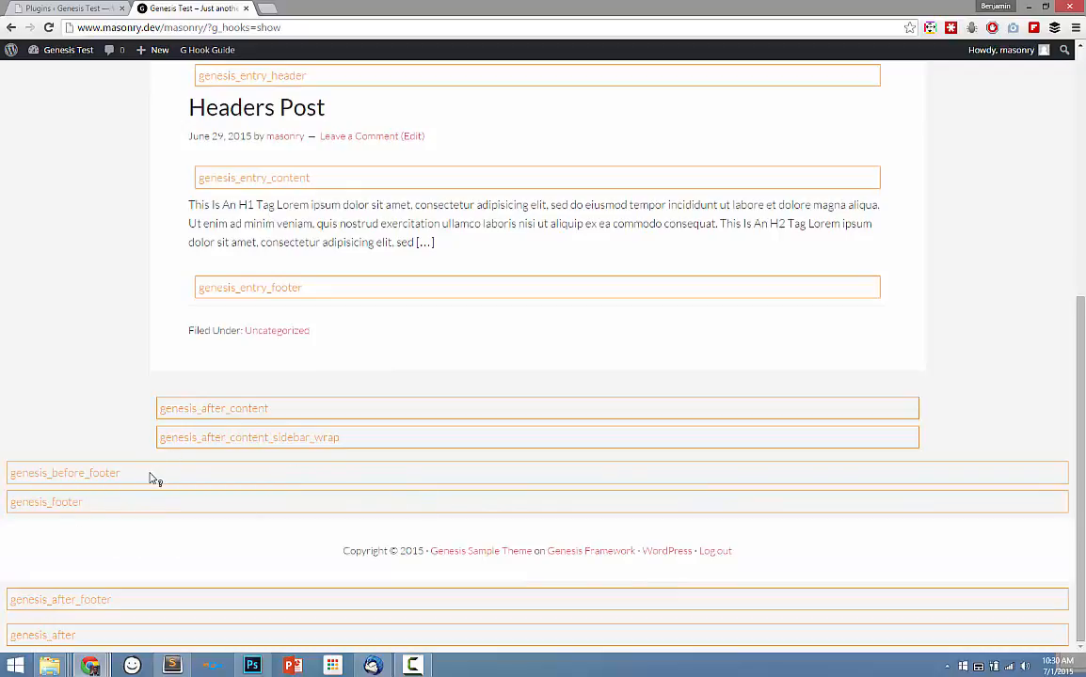
{"action": "scroll", "scroll_direction": "up", "scroll_amount": 3}
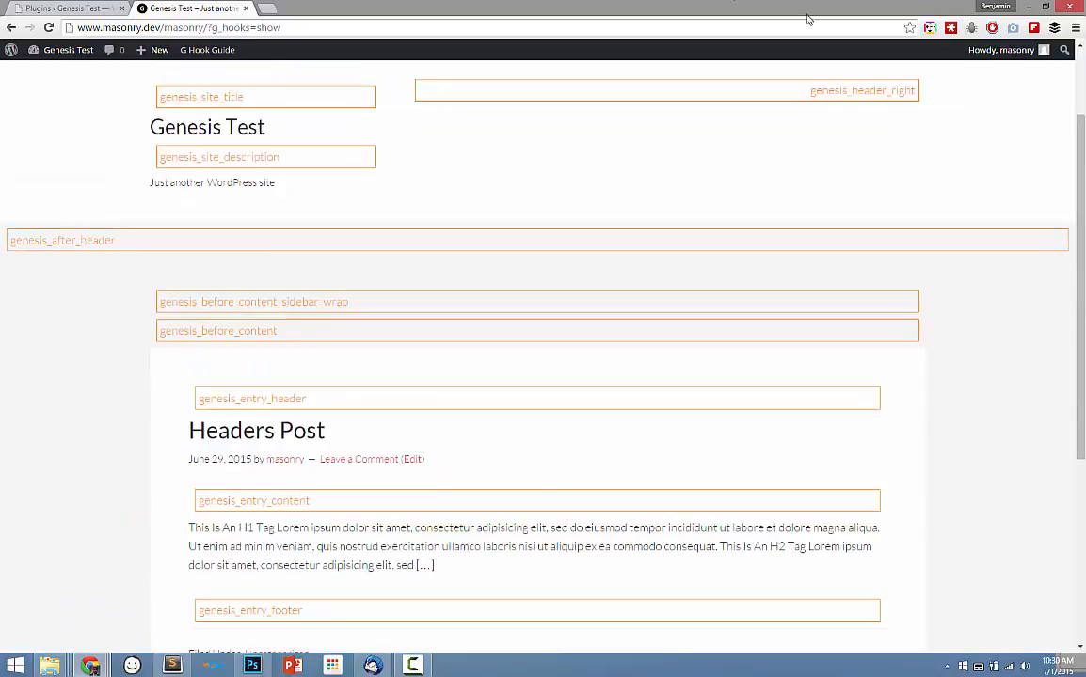
{"action": "scroll", "scroll_direction": "down", "scroll_amount": 3}
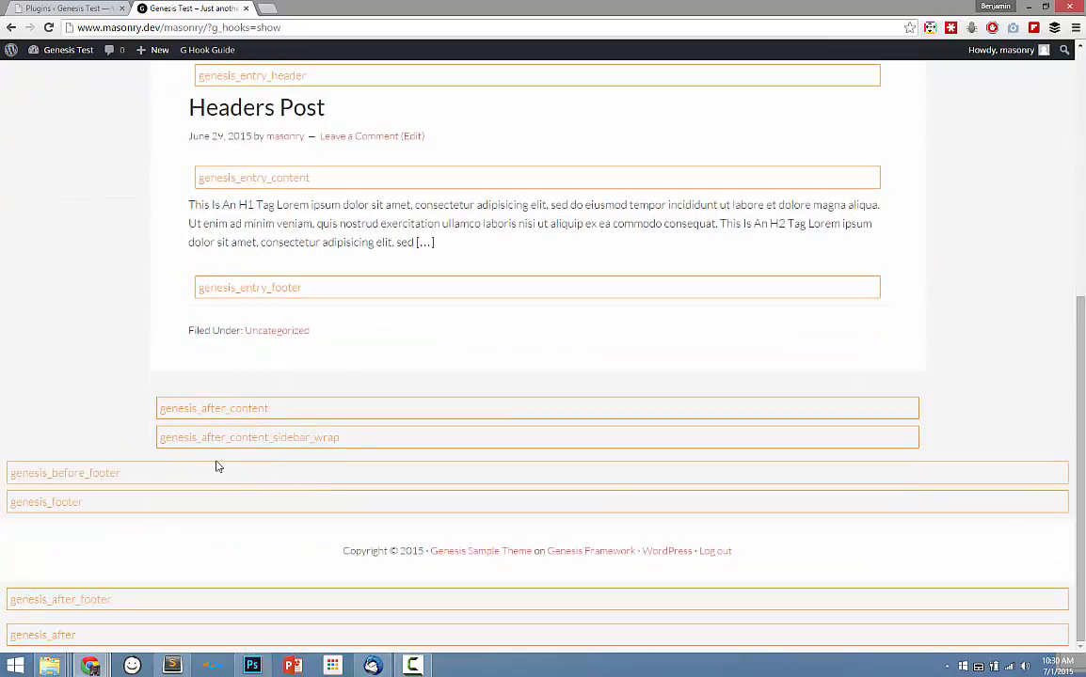
Step: Select the genesis_footer hook name and copy it via the context menu
{"action": "double_click", "coordinate": [45, 503]}
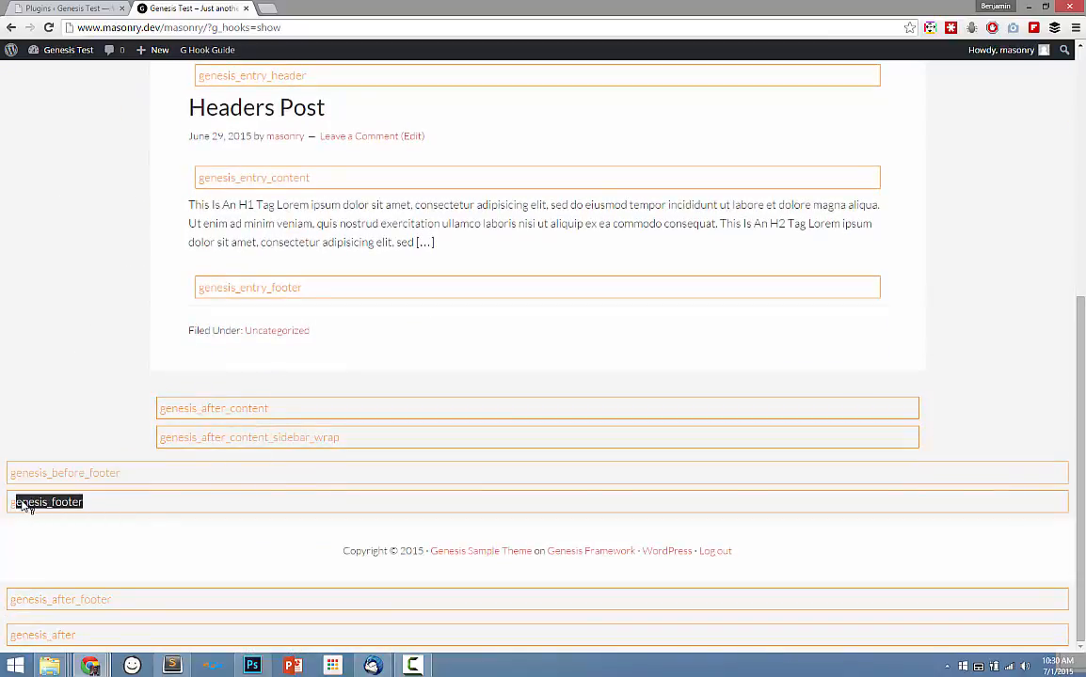
{"action": "right_click", "coordinate": [28, 505]}
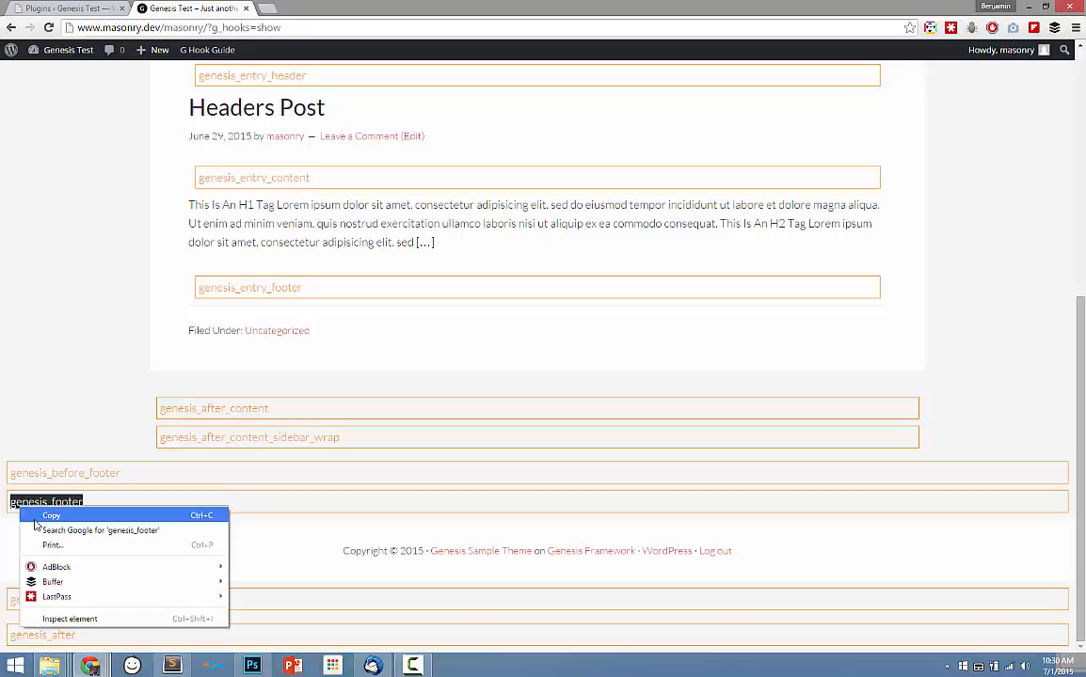
{"action": "left_click", "coordinate": [192, 184]}
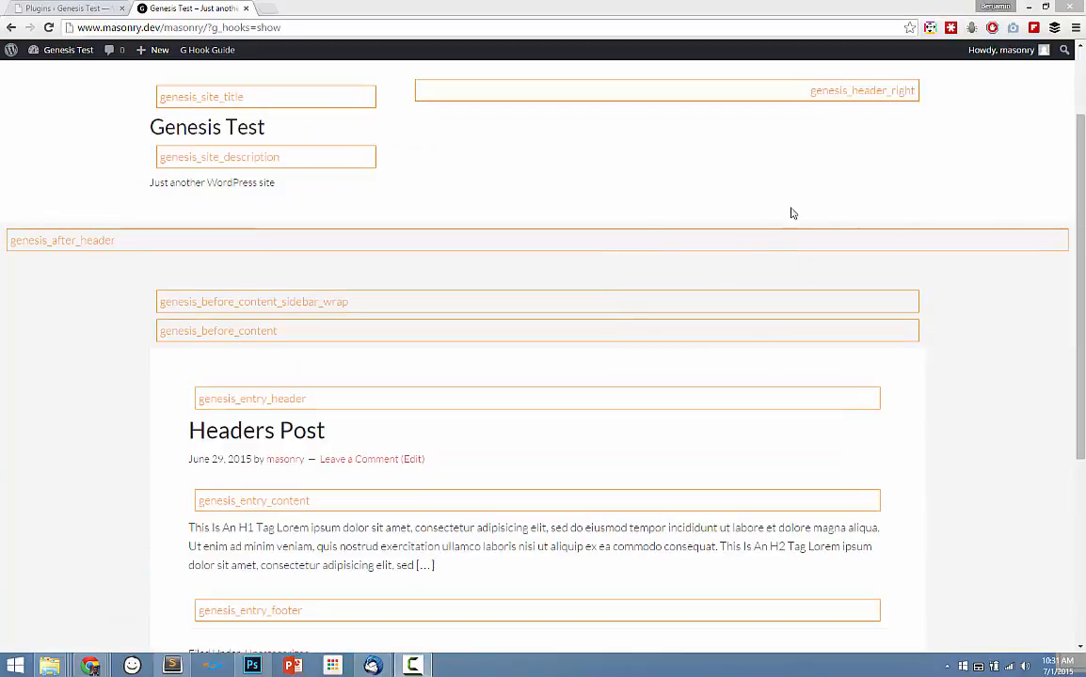
{"action": "mouse_move", "coordinate": [151, 298]}
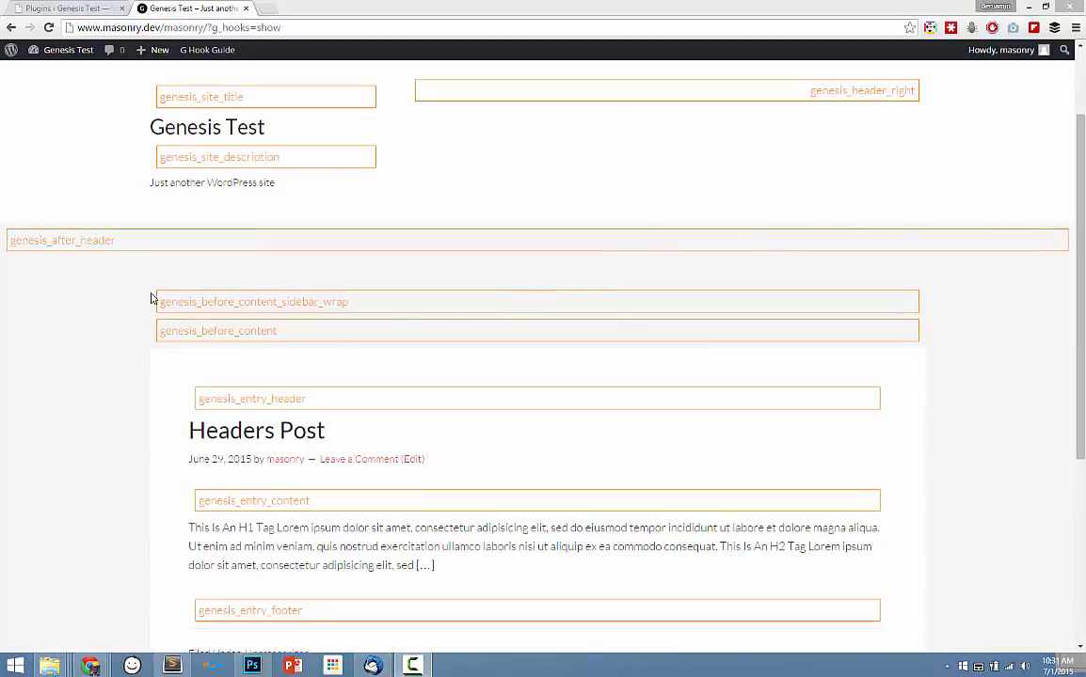
{"action": "scroll", "scroll_direction": "down", "scroll_amount": 3}
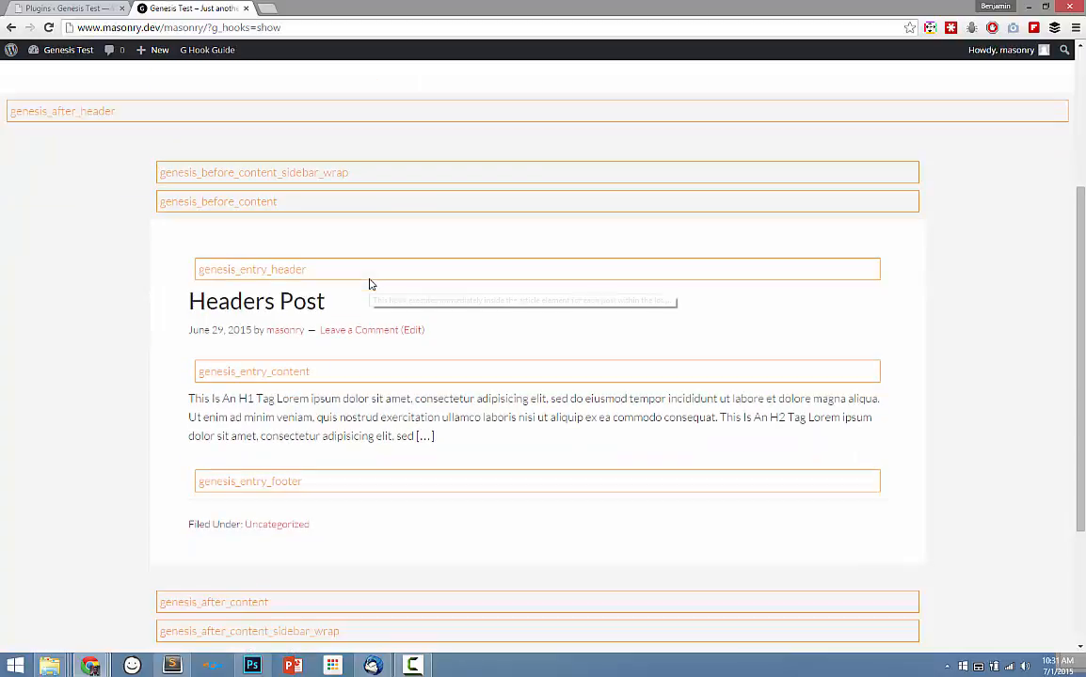
{"action": "mouse_move", "coordinate": [516, 348]}
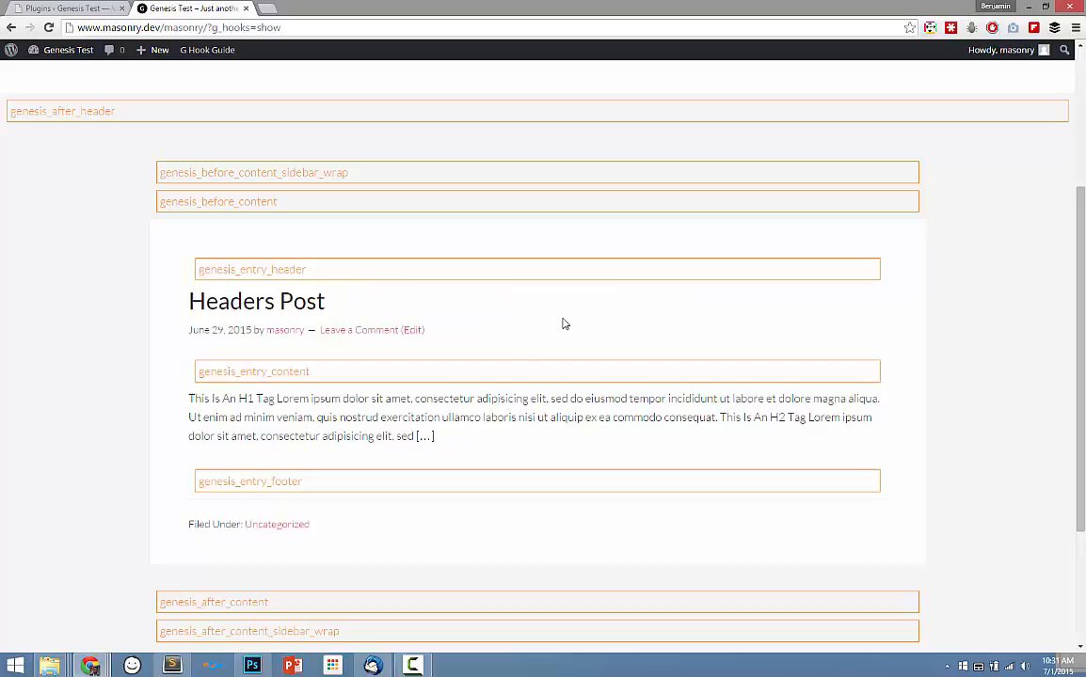
{"action": "scroll", "scroll_direction": "down", "scroll_amount": 3}
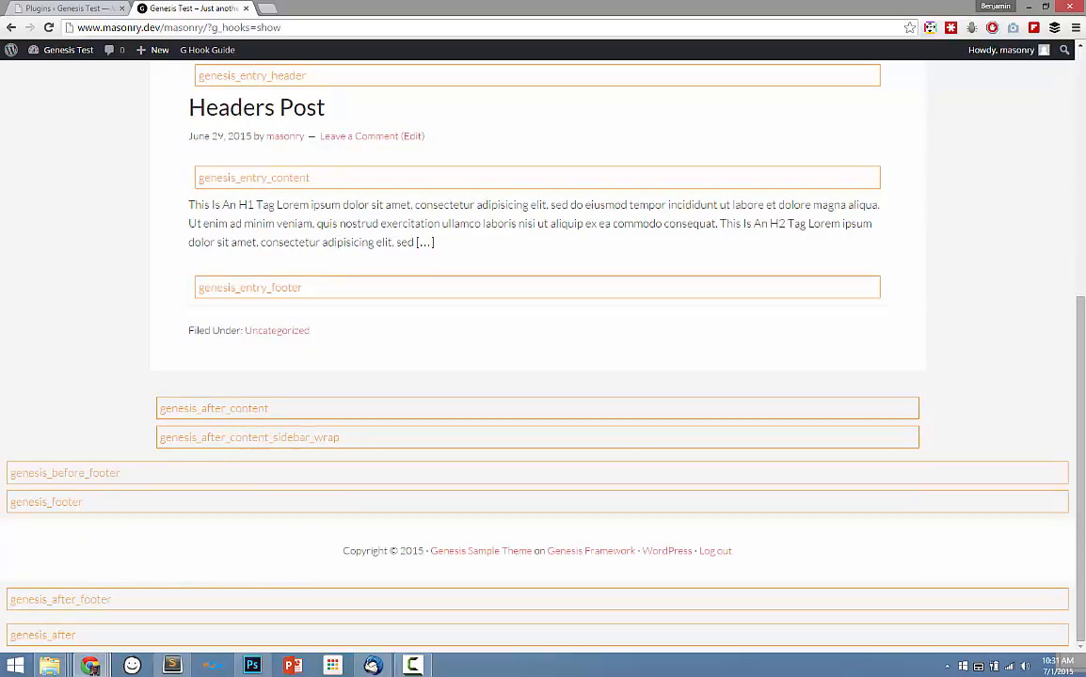